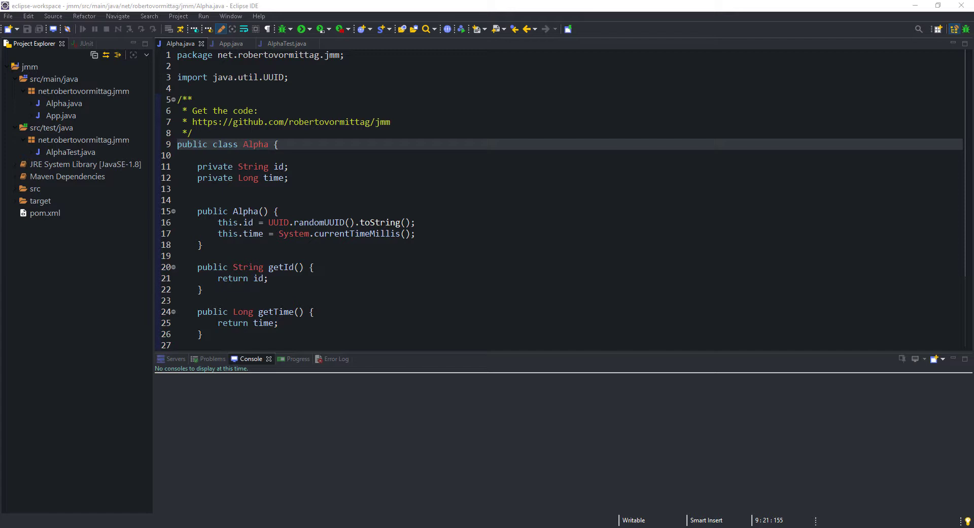
pyautogui.moveTo(888, 458)
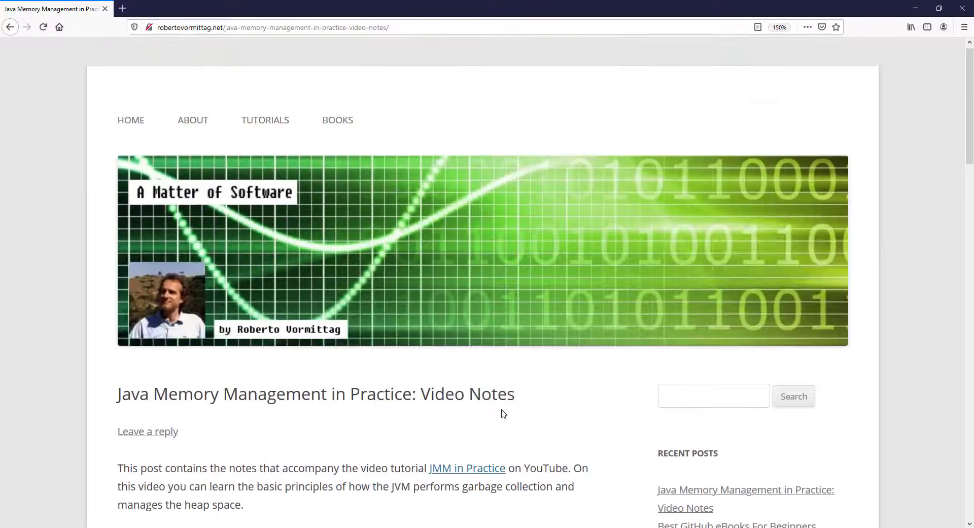
# - Select Alpha.java under the jmm project in Project Explorer
pyautogui.scroll(-3)
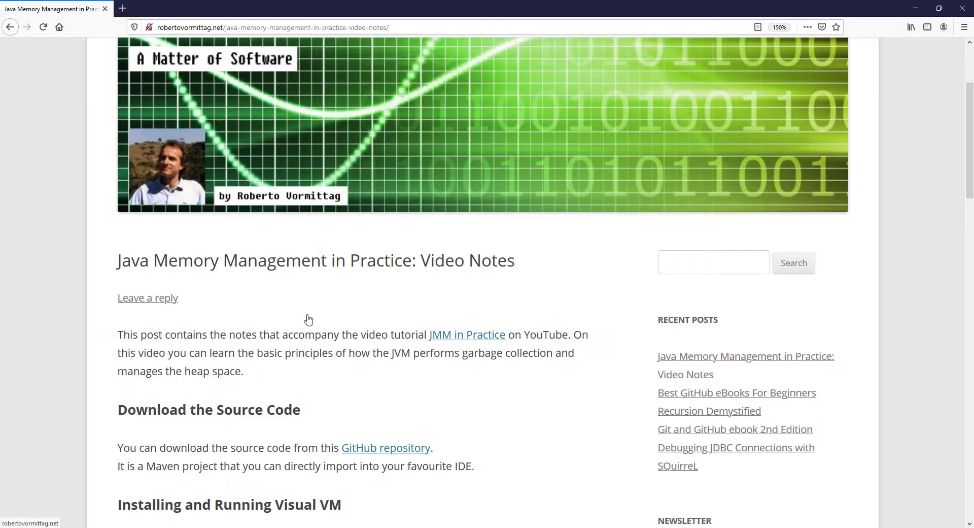
pyautogui.scroll(-3)
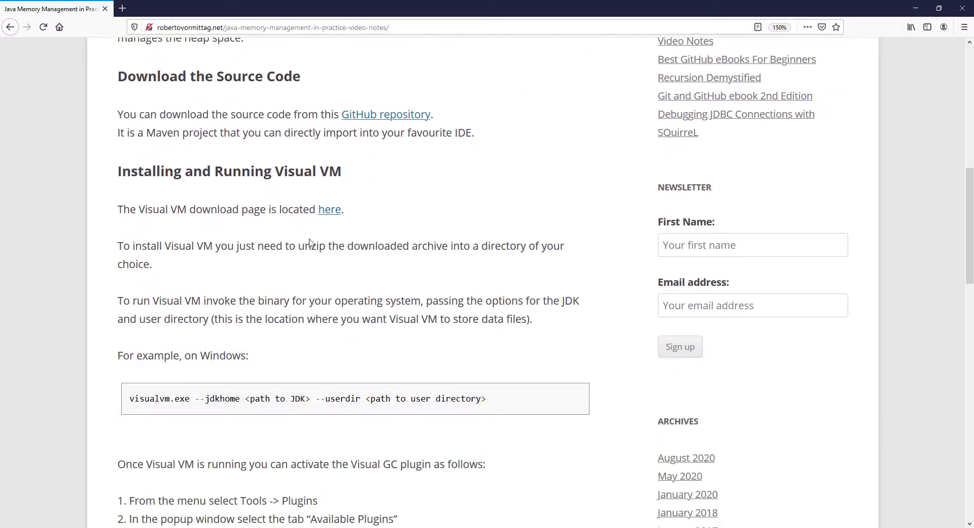
pyautogui.scroll(-3)
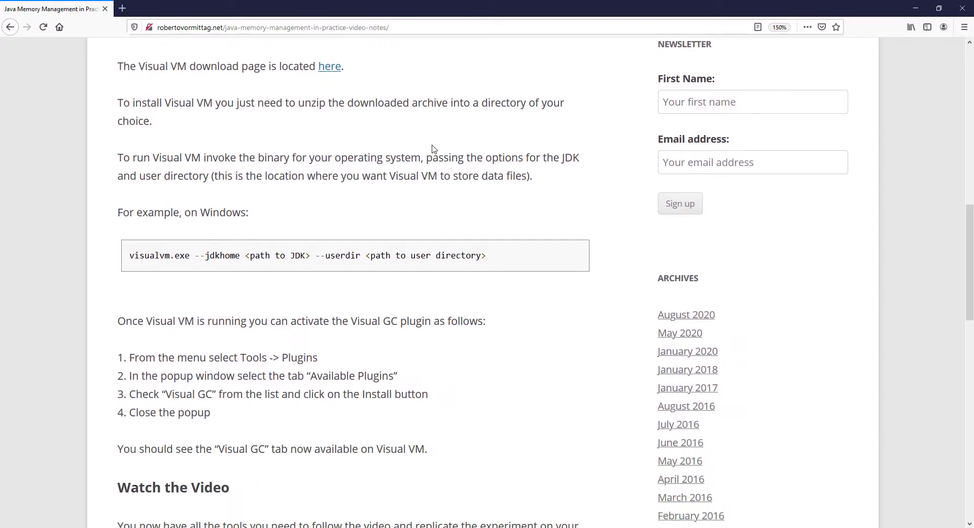
pyautogui.scroll(-3)
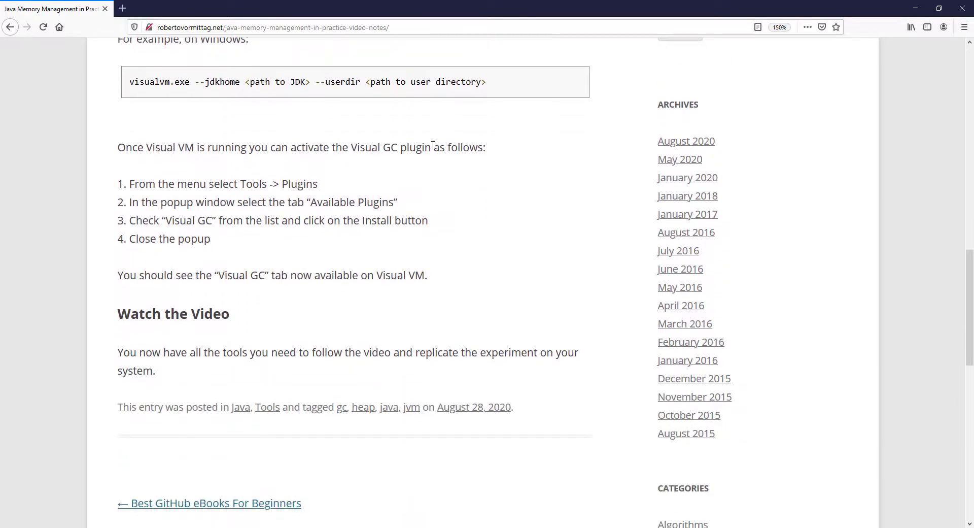
pyautogui.scroll(-3)
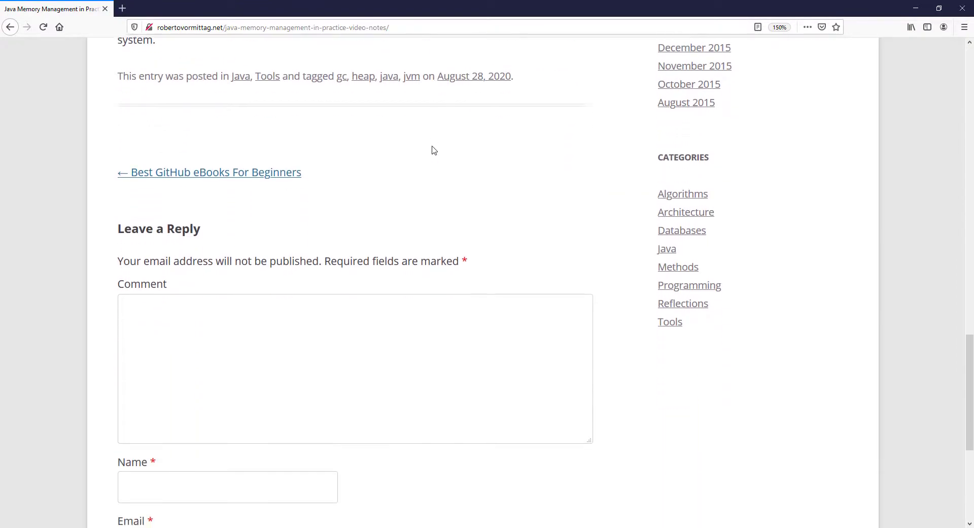
pyautogui.scroll(3)
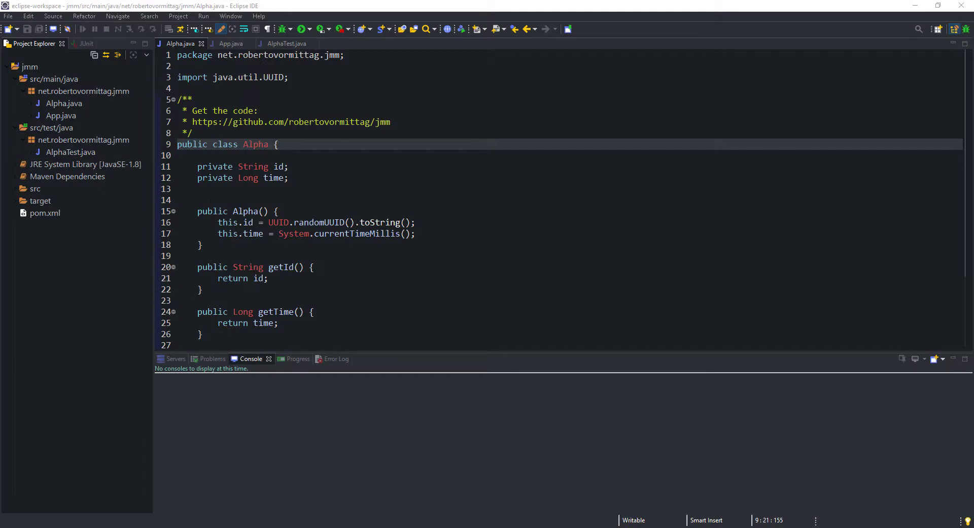
pyautogui.click(30, 67)
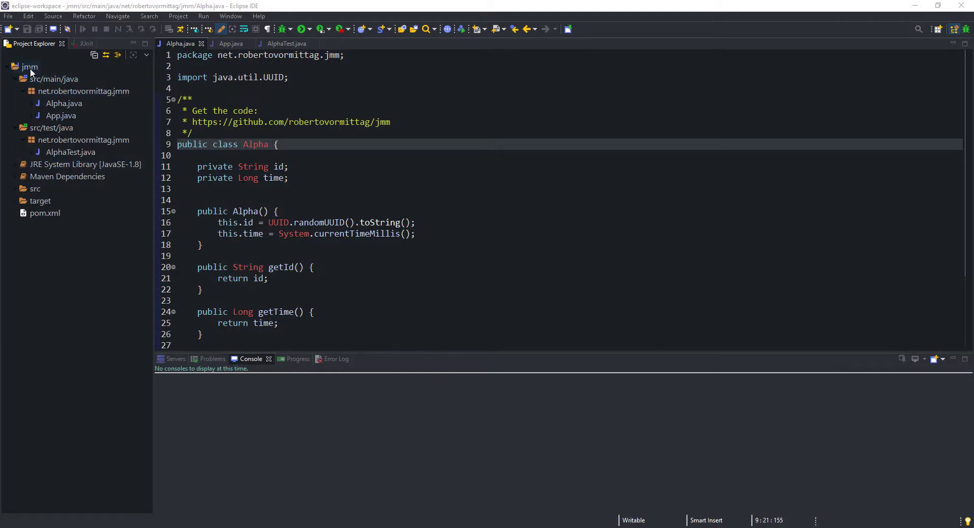
pyautogui.moveTo(49, 88)
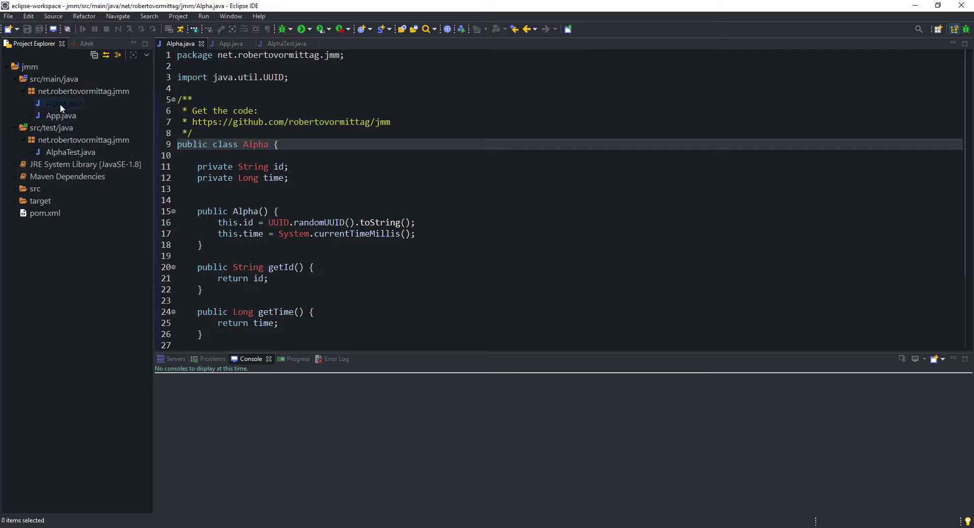
pyautogui.click(62, 103)
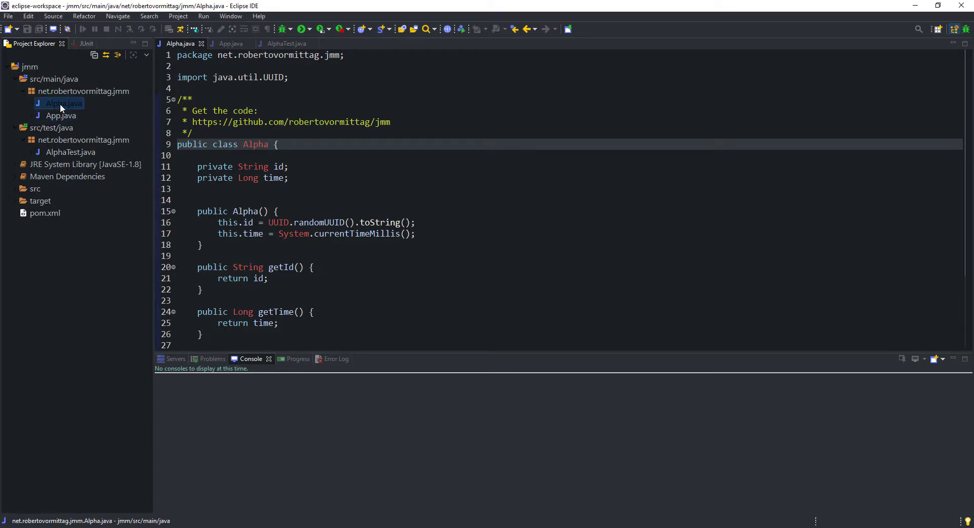
pyautogui.click(61, 116)
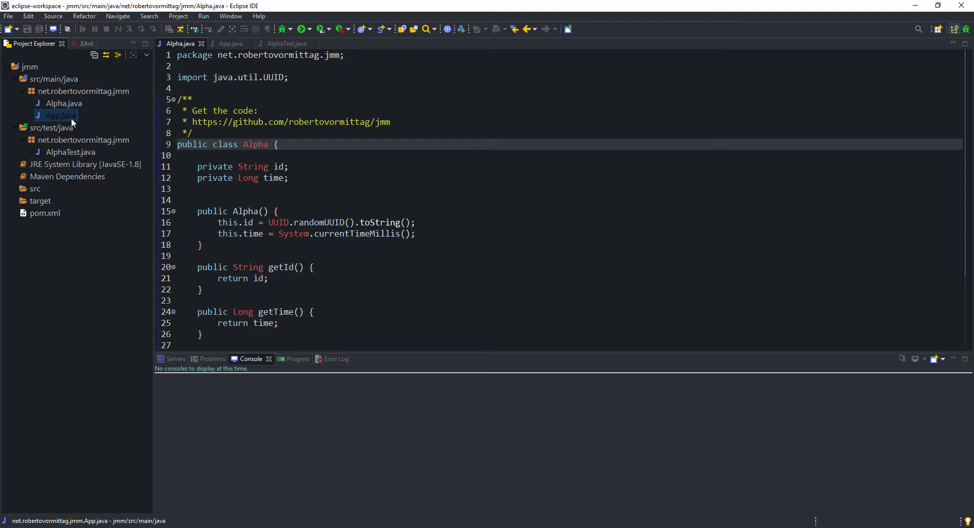
pyautogui.click(64, 103)
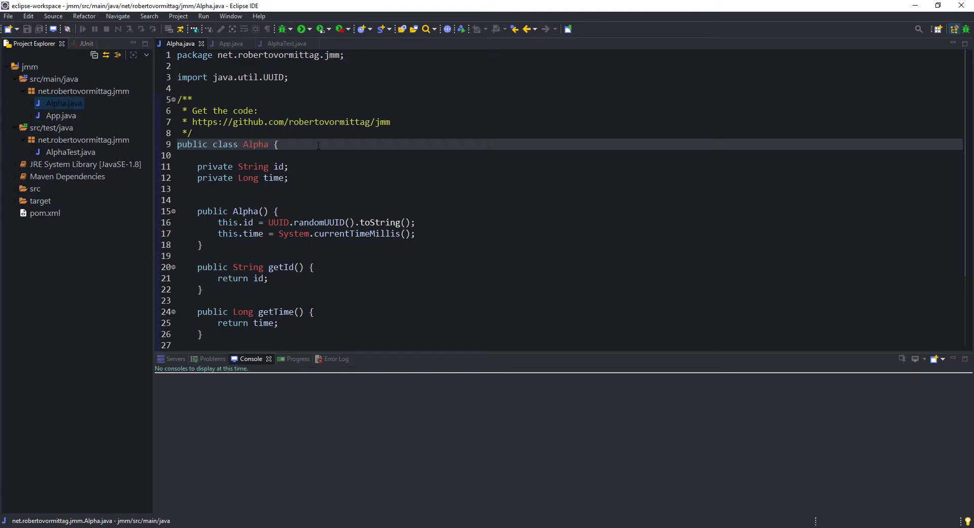
pyautogui.click(279, 144)
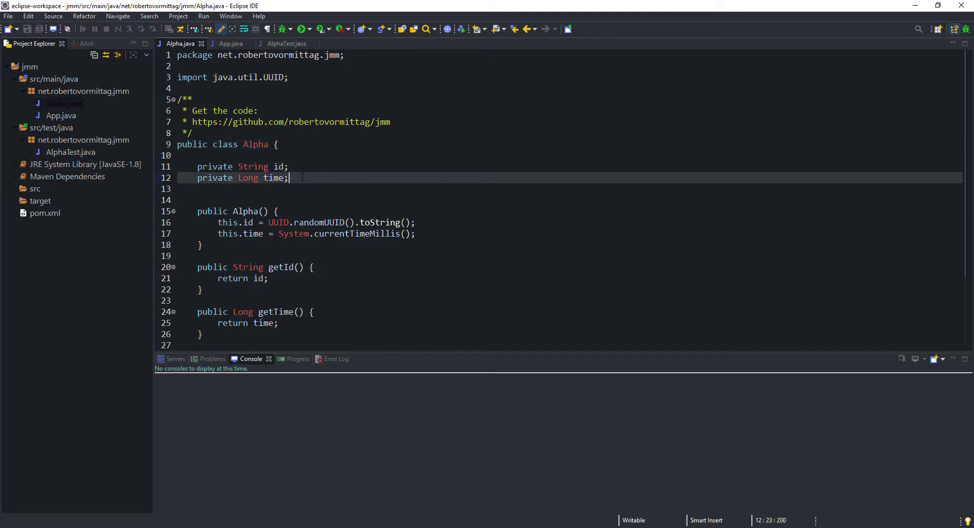
pyautogui.click(278, 210)
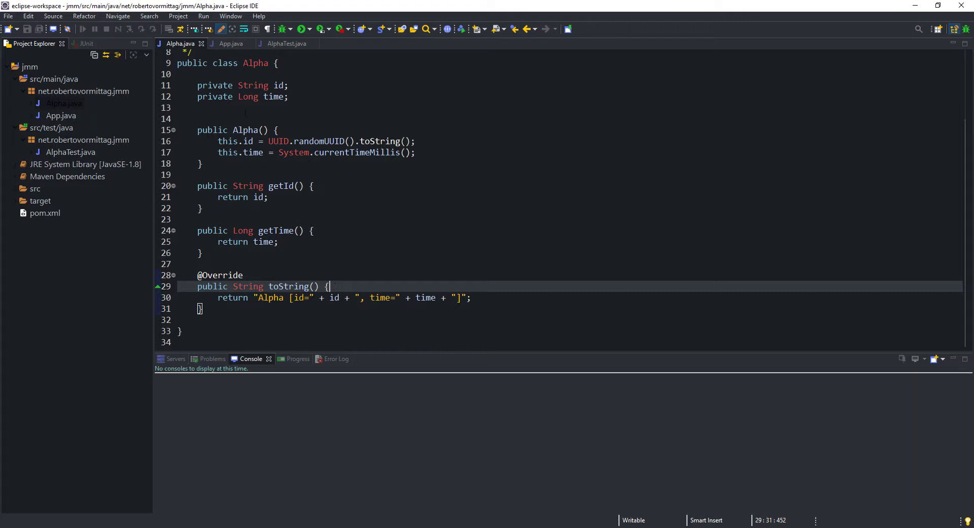
# - Switch to App.java and review the -Xms128m and -Xmx256m heap size comments
pyautogui.click(231, 44)
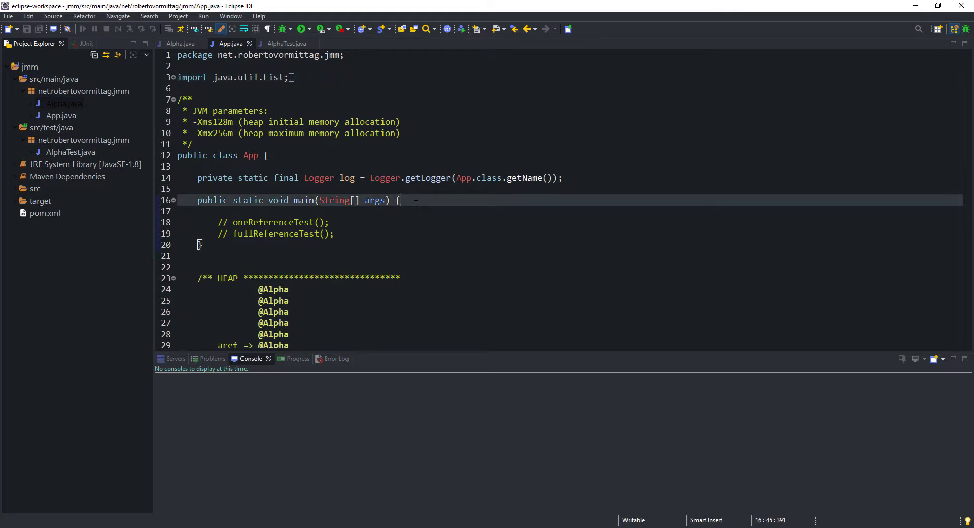
pyautogui.click(401, 121)
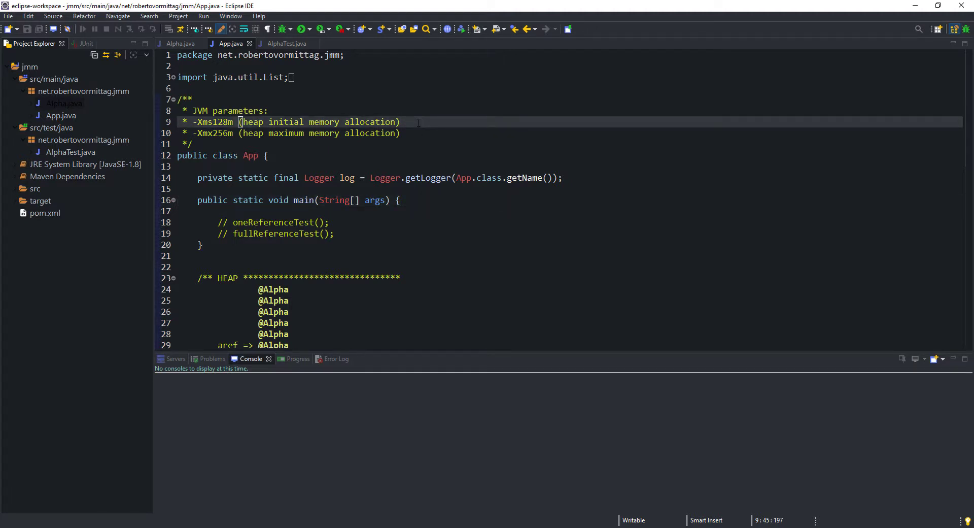
pyautogui.click(402, 121)
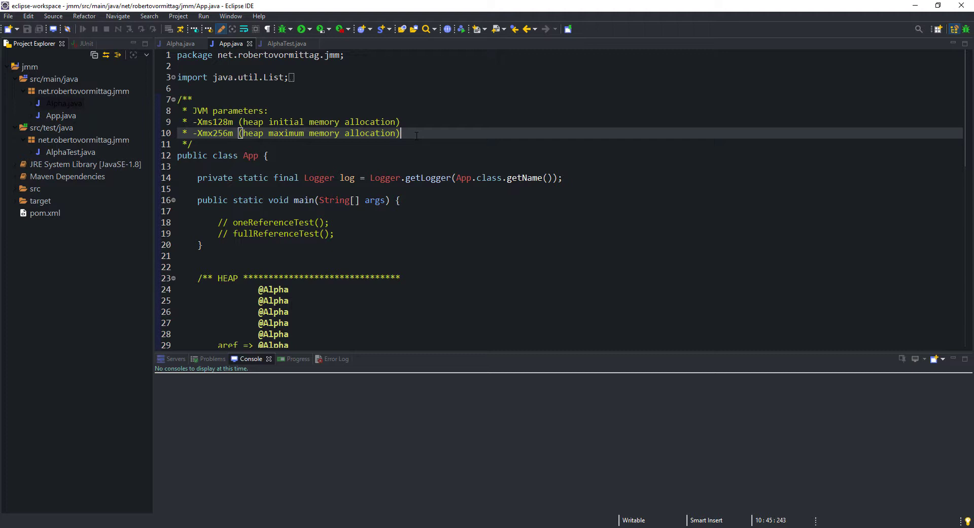
pyautogui.moveTo(416, 135)
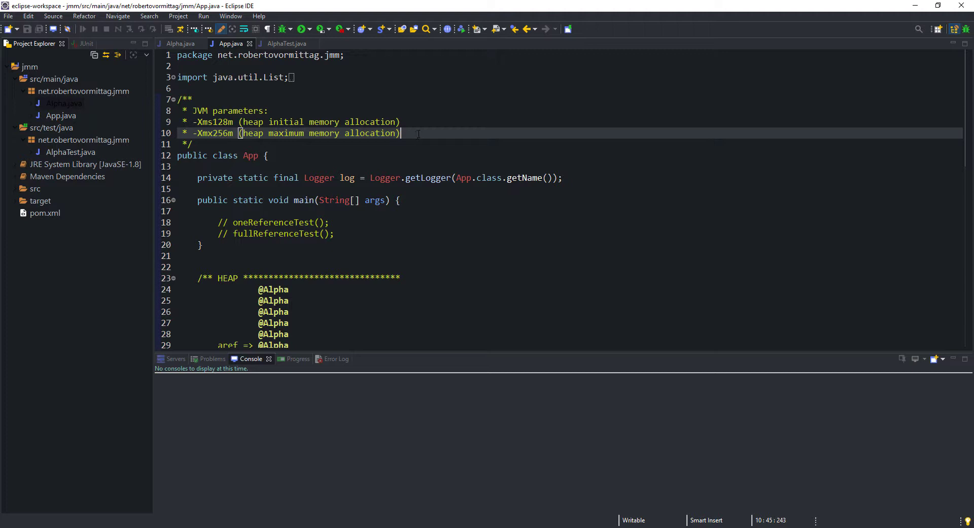
pyautogui.click(203, 16)
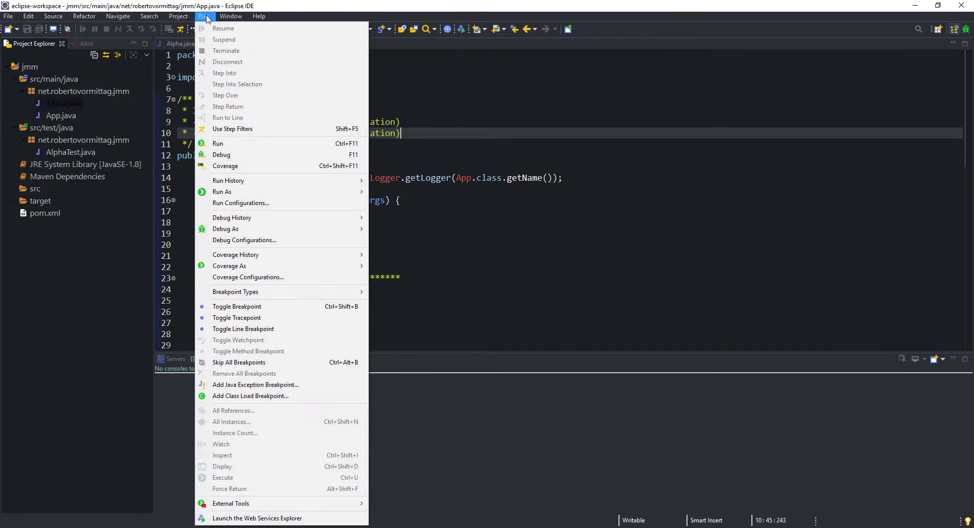
pyautogui.moveTo(265, 206)
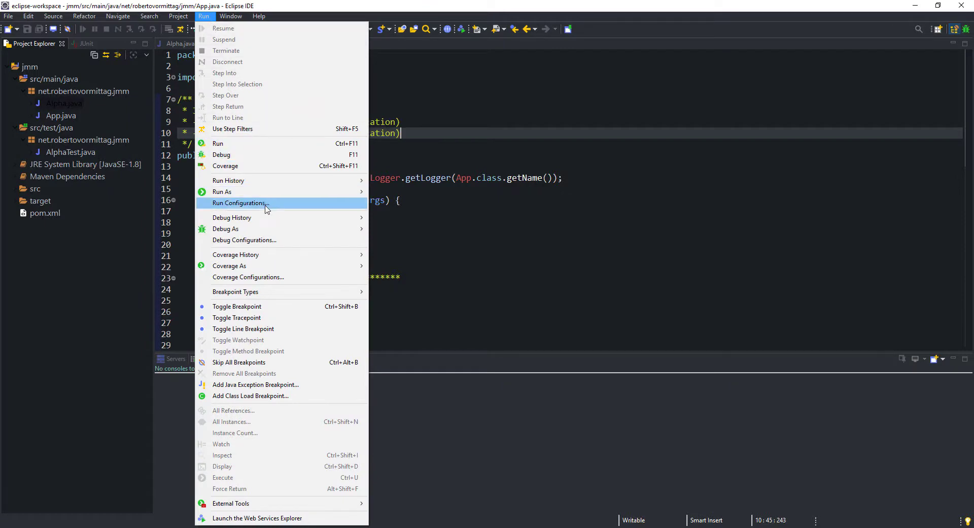
pyautogui.click(240, 202)
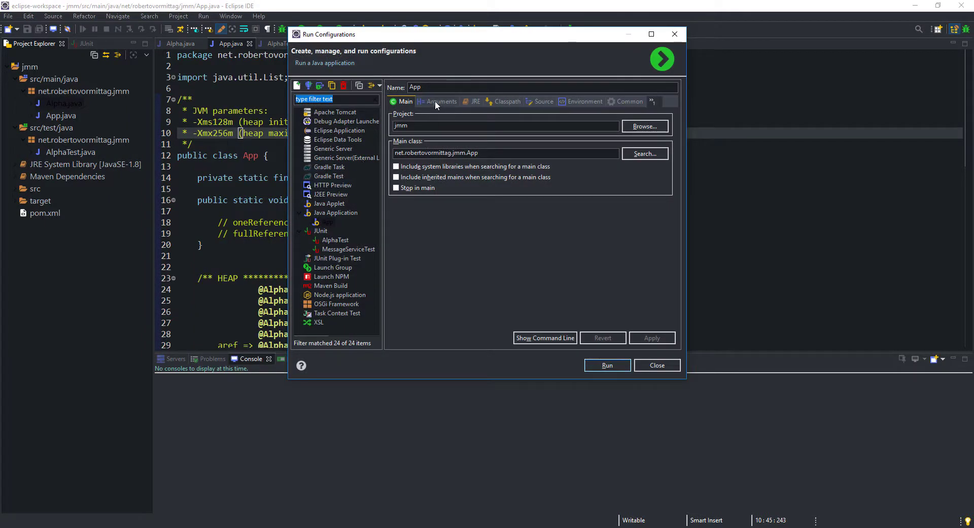
pyautogui.click(440, 101)
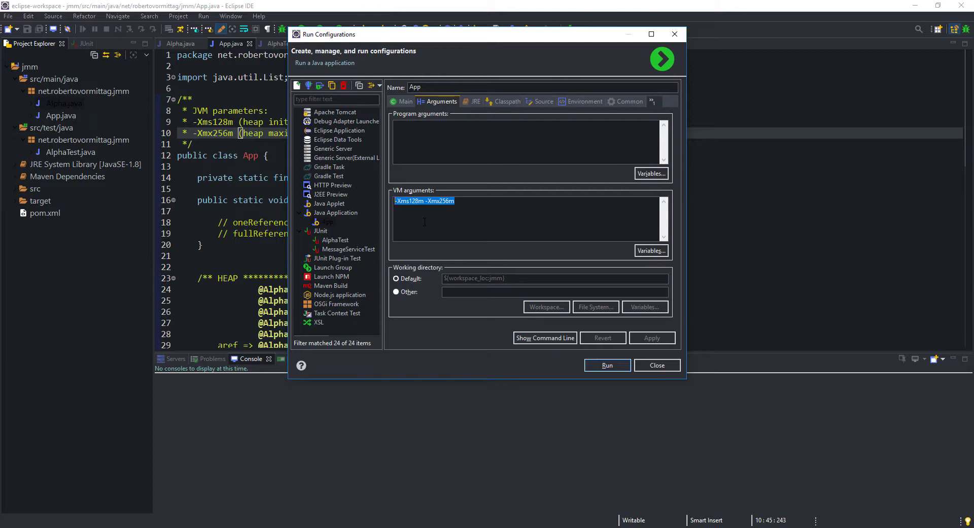
pyautogui.click(657, 365)
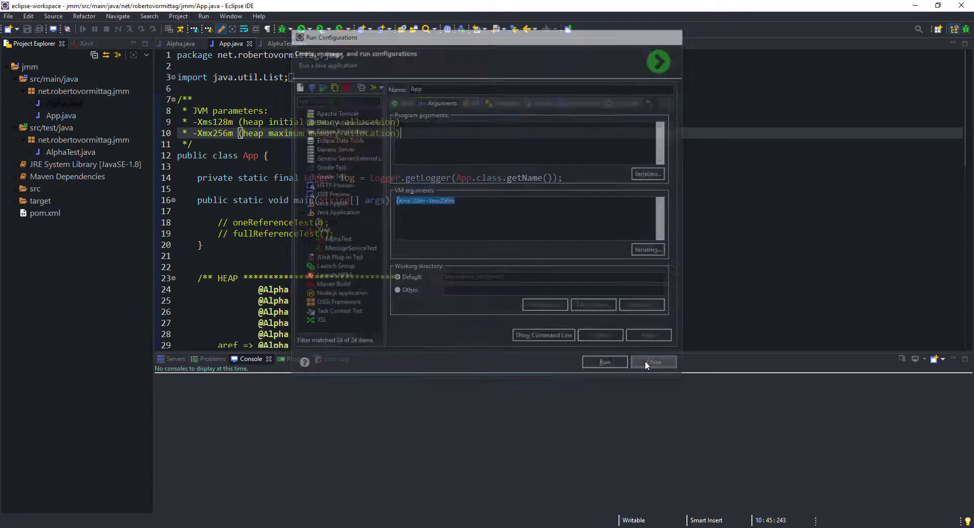
pyautogui.click(654, 362)
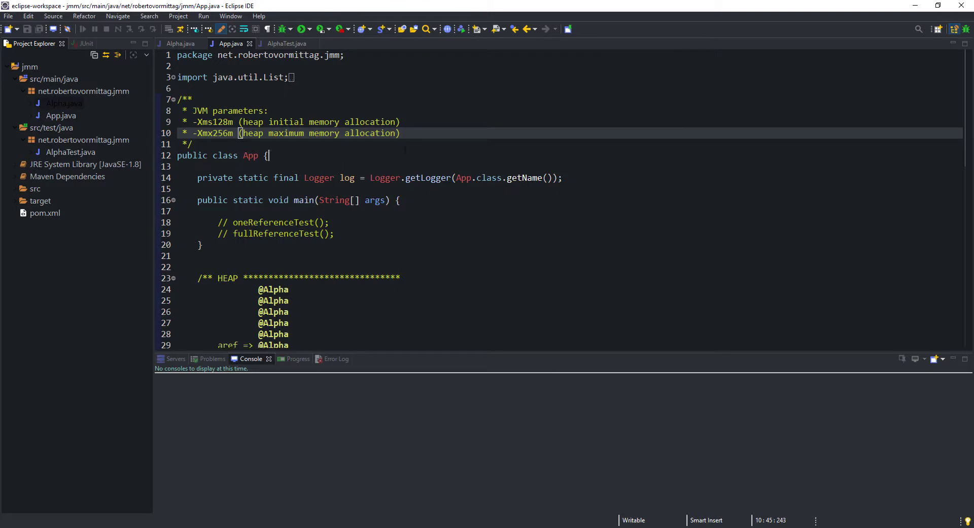
# - Review the oneReferenceTest loop creating Alpha objects, then launch VisualVM
pyautogui.scroll(-3)
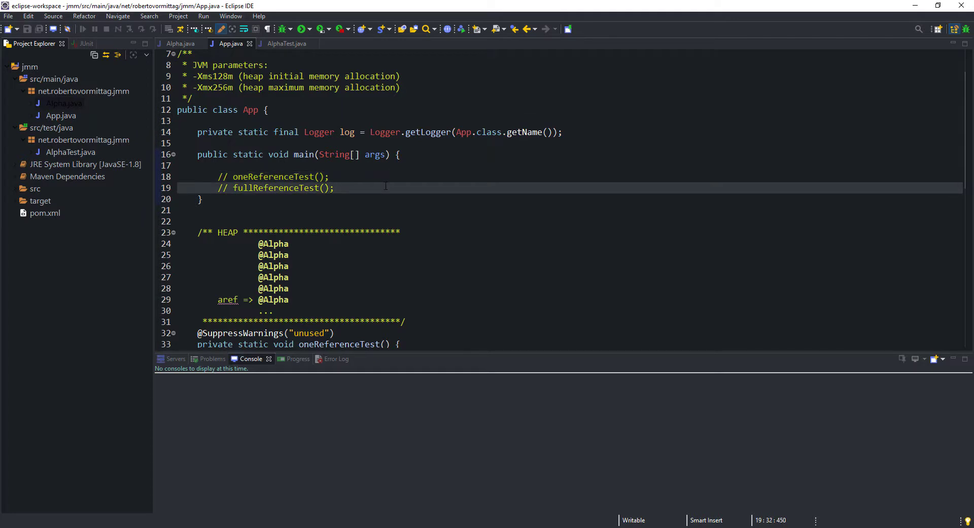
pyautogui.scroll(-3)
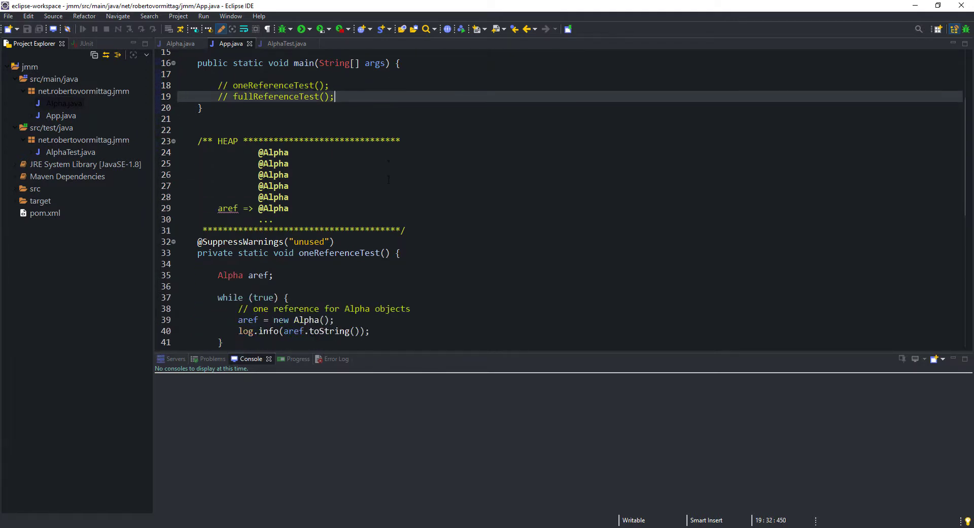
pyautogui.scroll(-3)
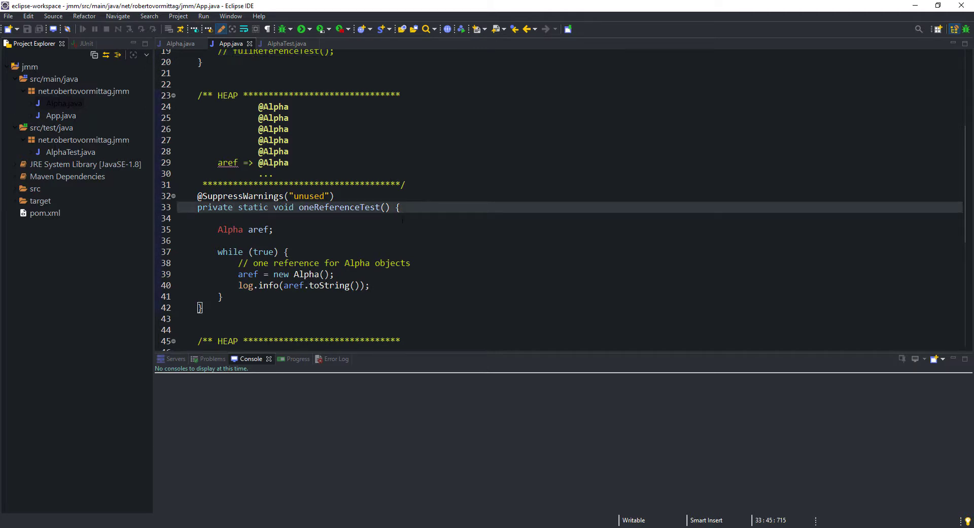
pyautogui.click(274, 229)
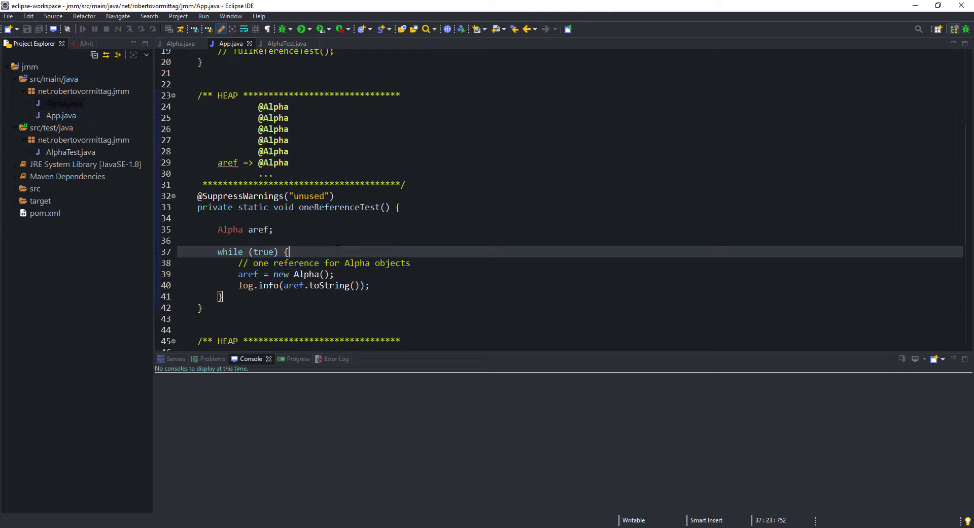
pyautogui.click(287, 162)
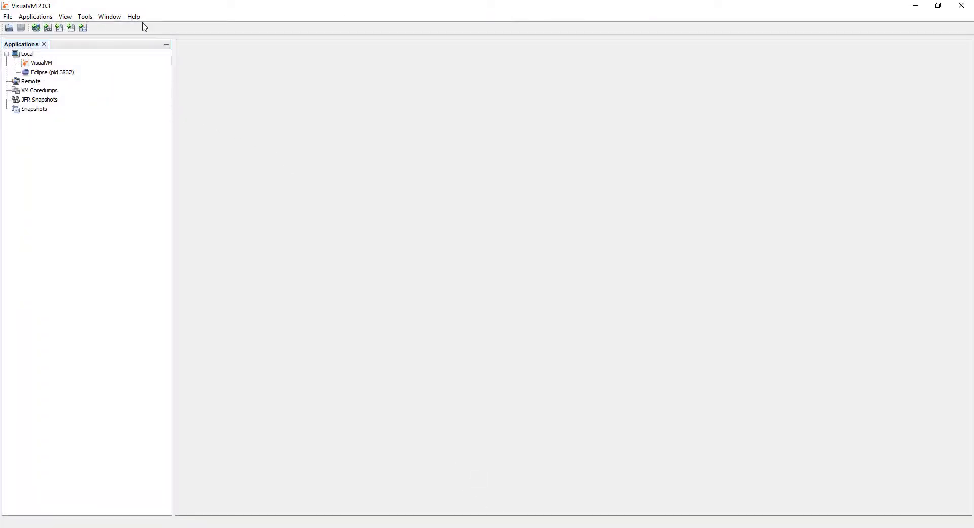
# - Check VisualVM's About information showing version 2.0.3
pyautogui.click(133, 16)
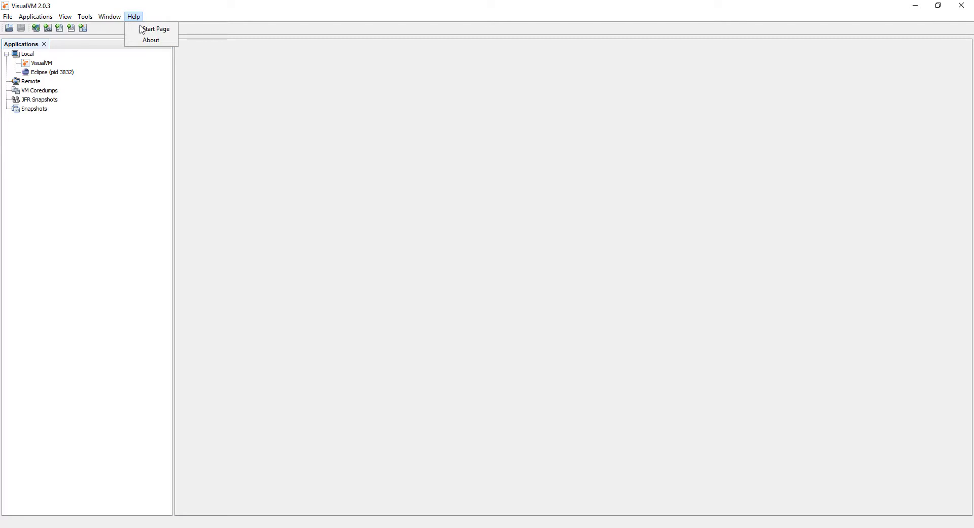
pyautogui.click(151, 39)
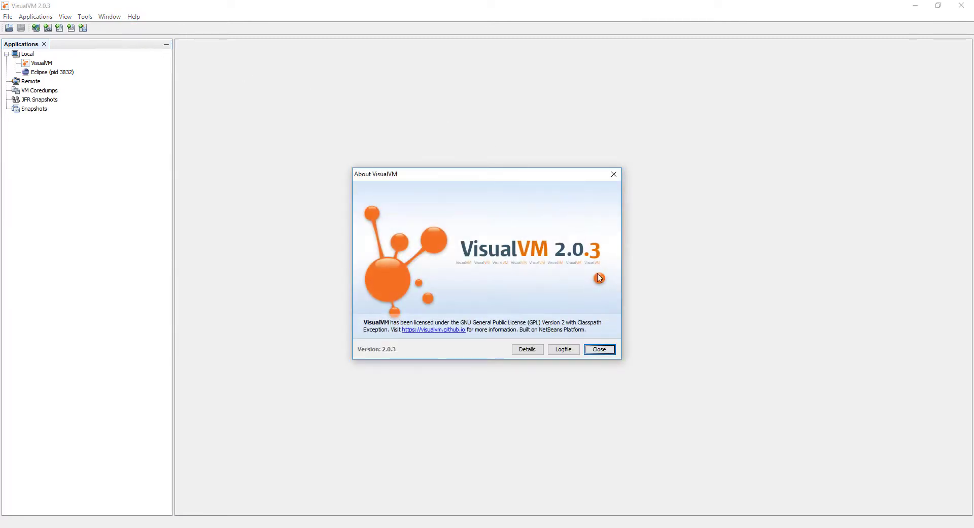
pyautogui.click(598, 348)
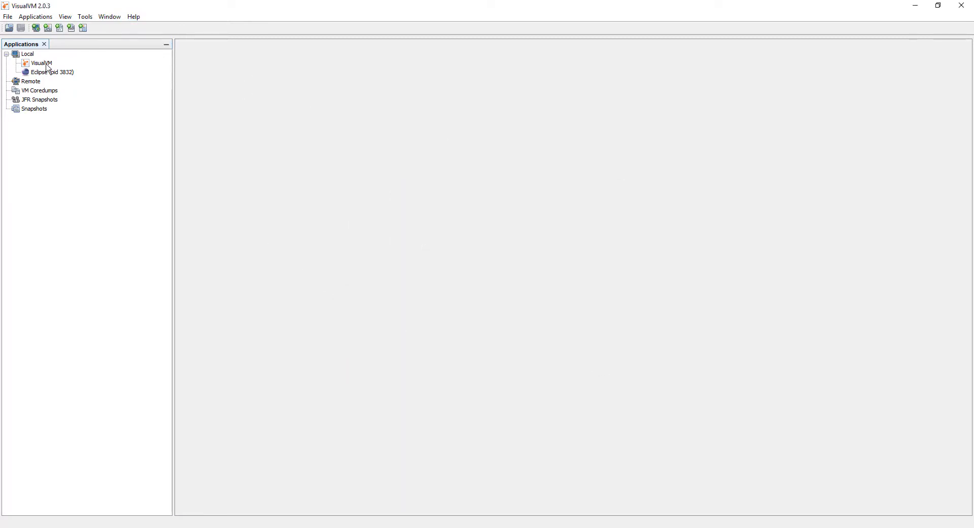
# - Inspect the Eclipse and VisualVM entries under Local, then return to Eclipse
pyautogui.click(53, 72)
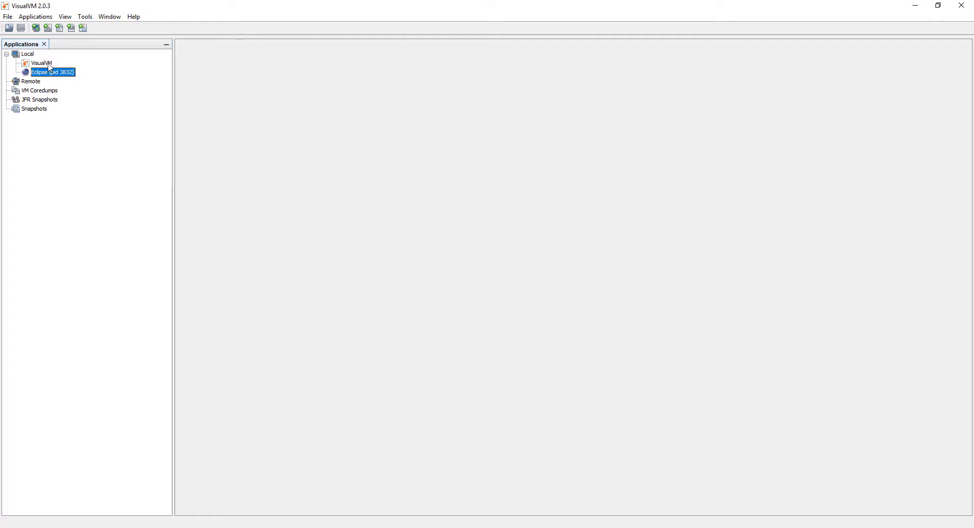
pyautogui.click(41, 63)
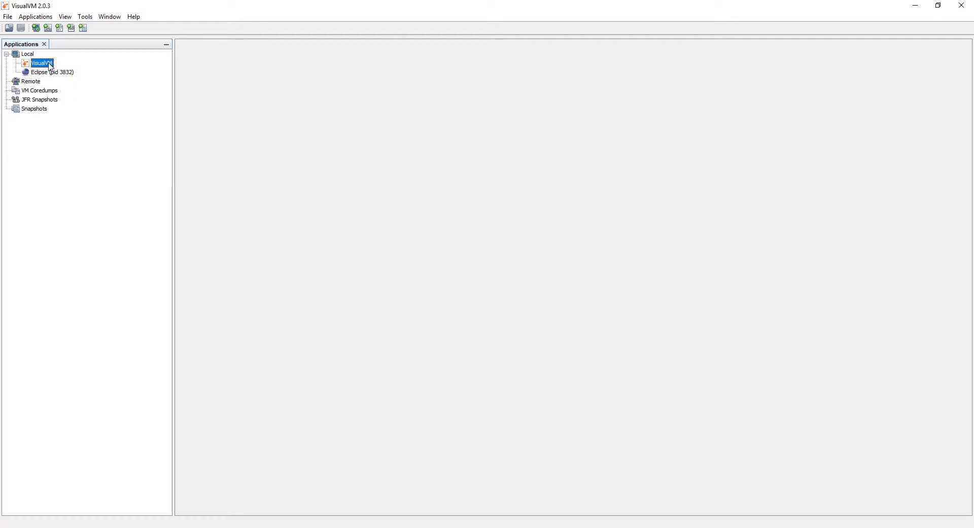
pyautogui.click(52, 72)
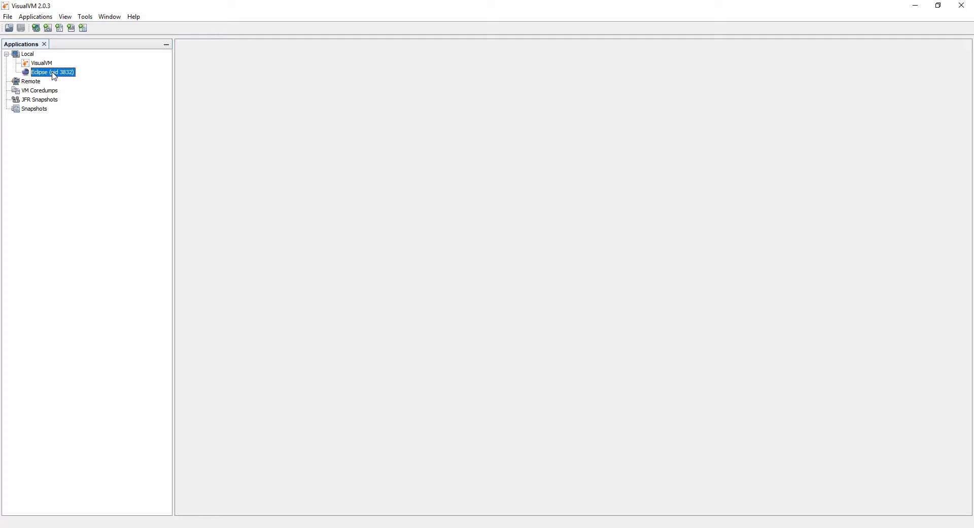
pyautogui.moveTo(50, 65)
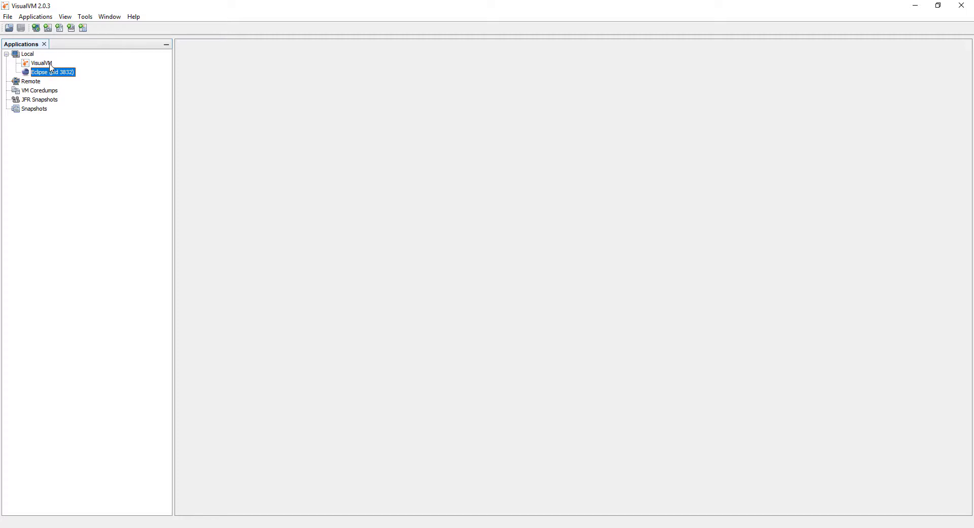
pyautogui.click(41, 63)
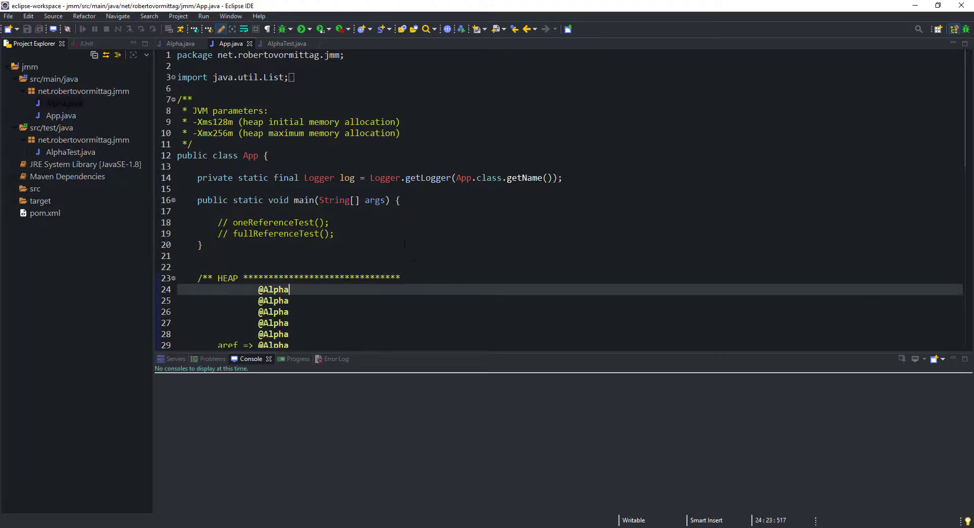
# - Uncomment the oneReferenceTest() call in main and run the App
pyautogui.click(293, 221)
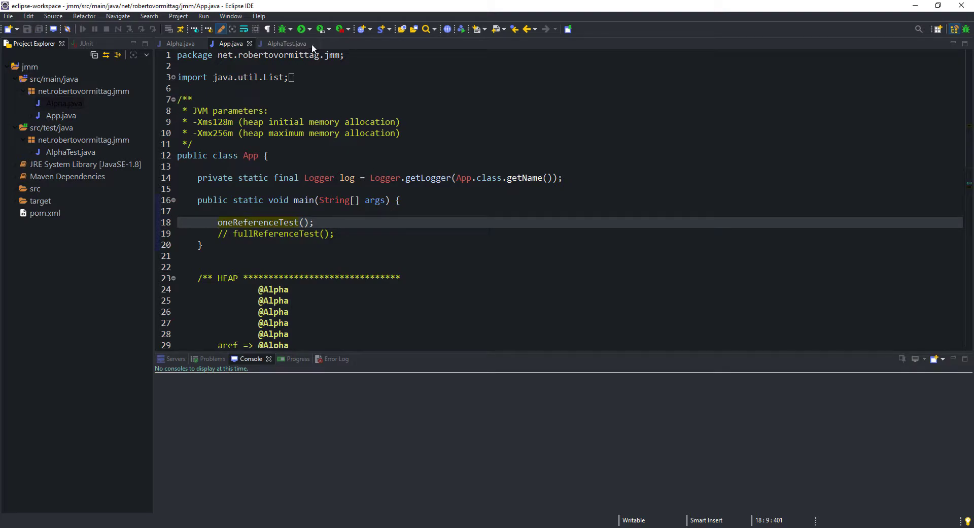
pyautogui.click(302, 30)
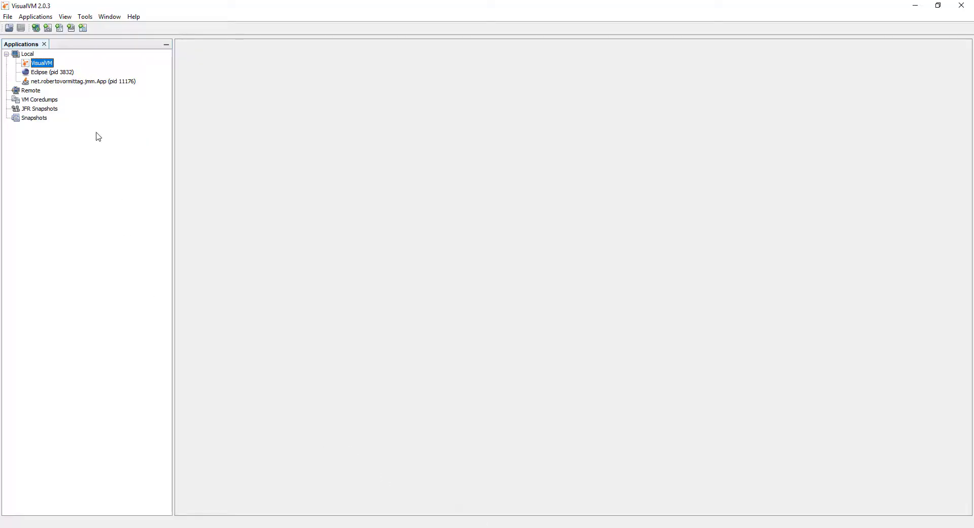
# - Open the running jmm.App process (pid 11176) and show its Monitor charts
pyautogui.click(81, 81)
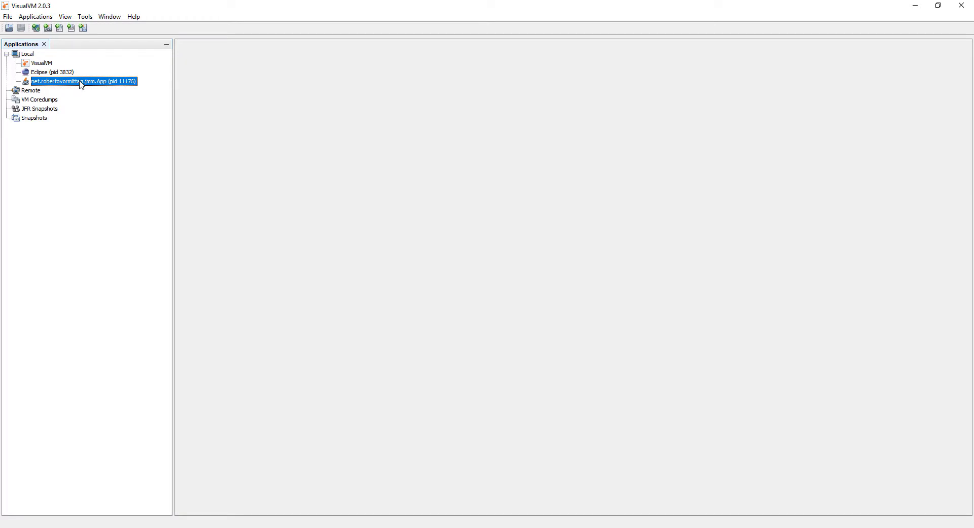
pyautogui.doubleClick(83, 80)
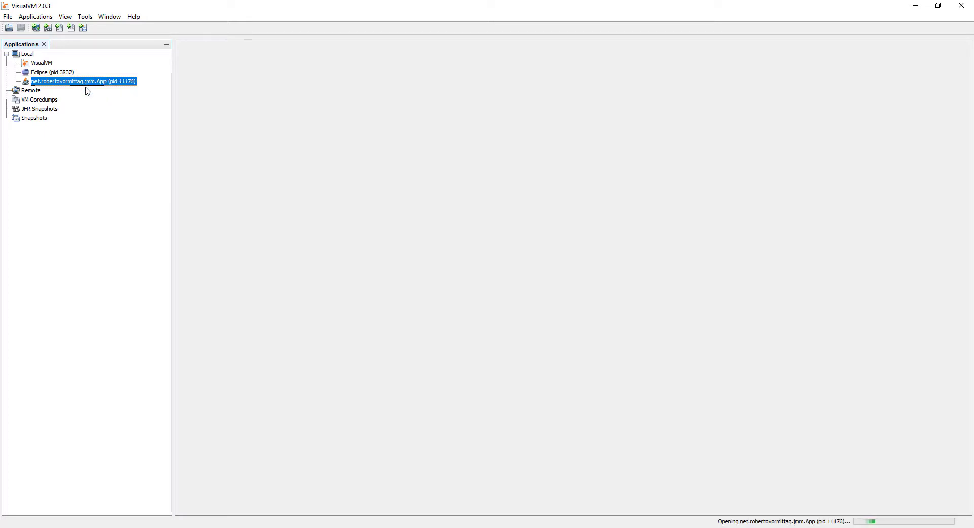
pyautogui.doubleClick(80, 81)
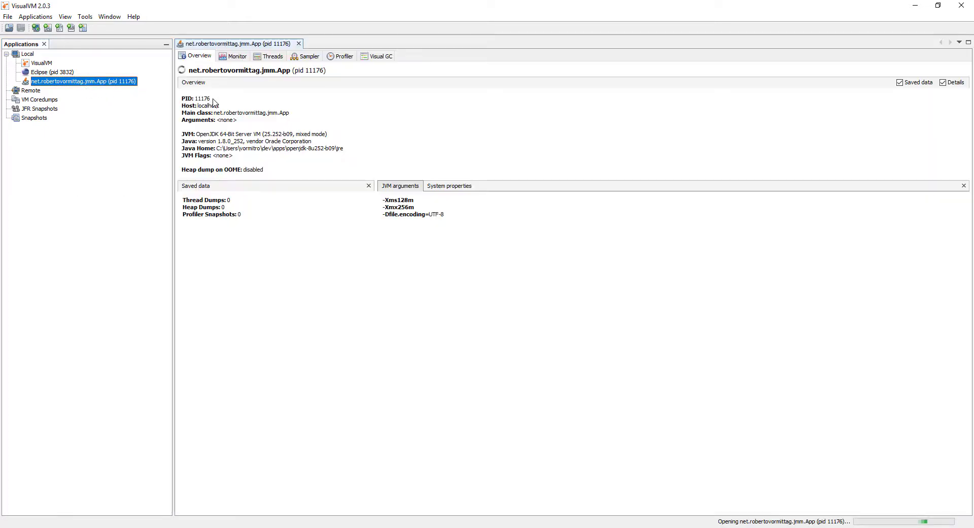
pyautogui.click(236, 55)
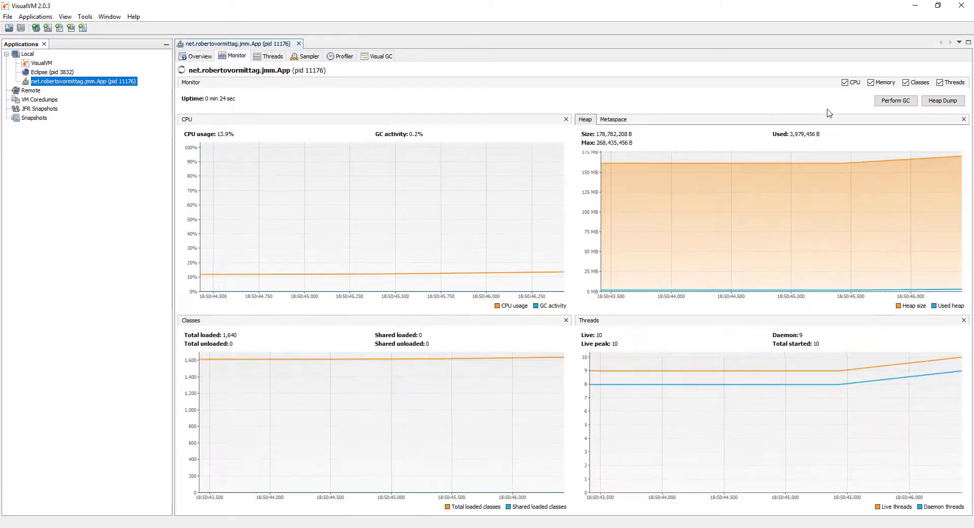
# - Hide the CPU chart, inspect Metaspace usage, then return to the Heap chart
pyautogui.click(846, 83)
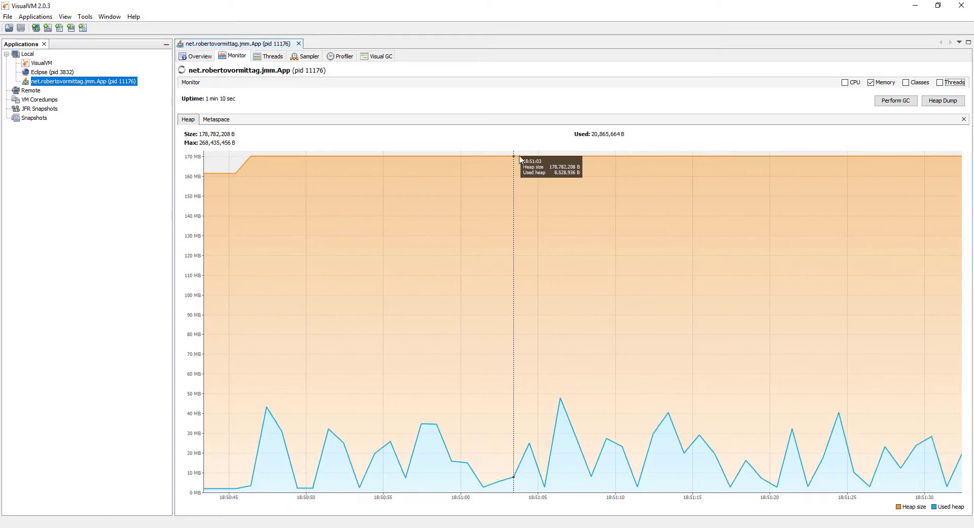
pyautogui.moveTo(305, 176)
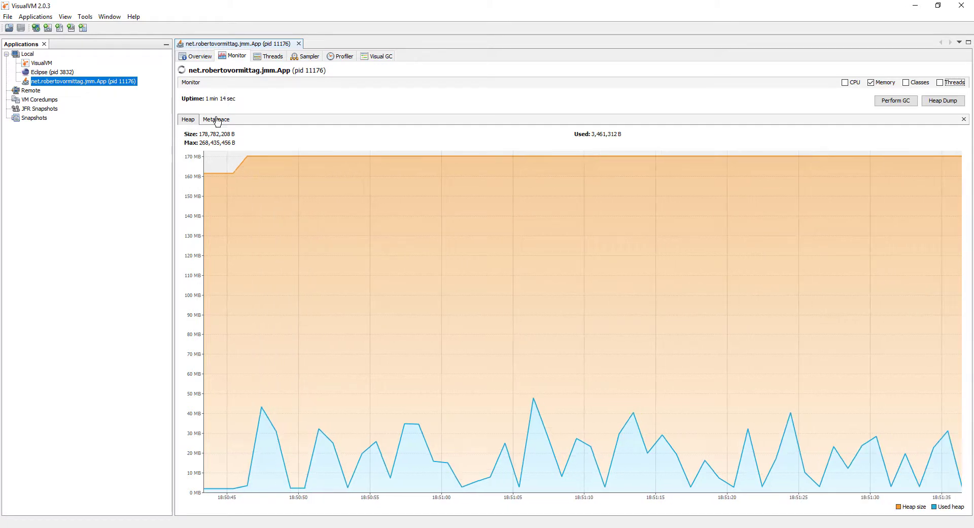
pyautogui.click(216, 119)
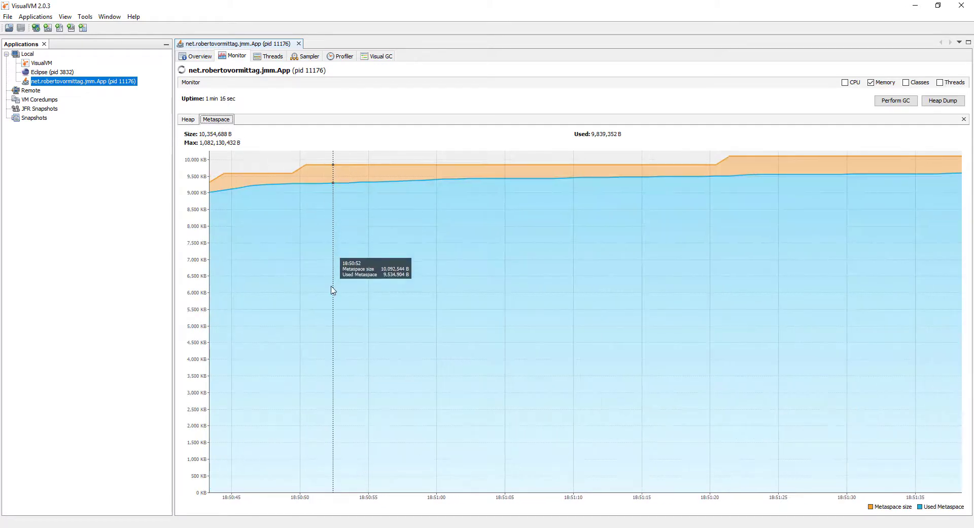
pyautogui.moveTo(347, 289)
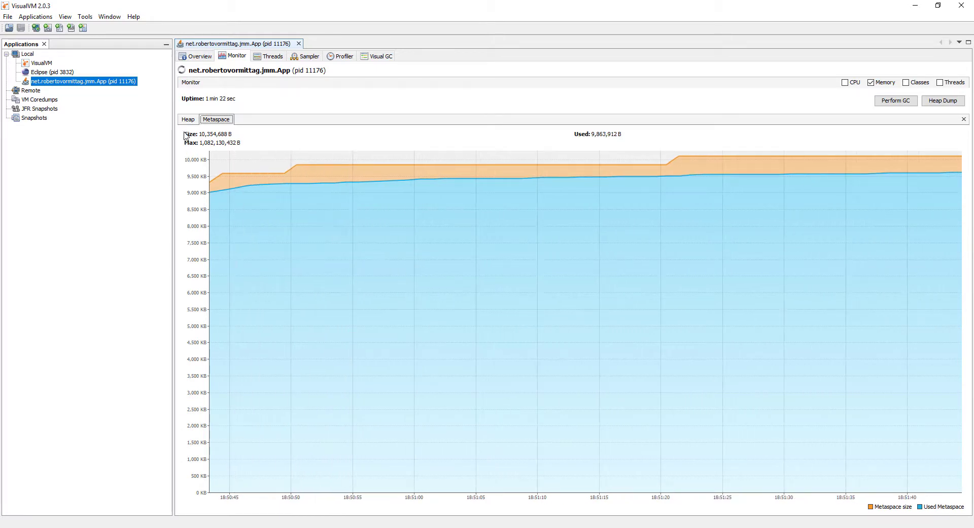
pyautogui.click(187, 119)
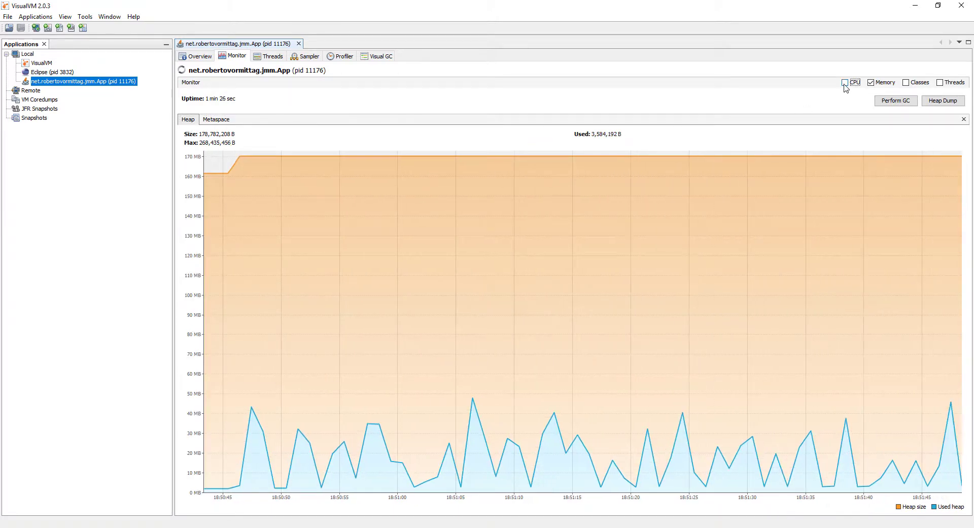
# - Re-enable the CPU chart beside heap, showing about 12% CPU usage
pyautogui.click(845, 83)
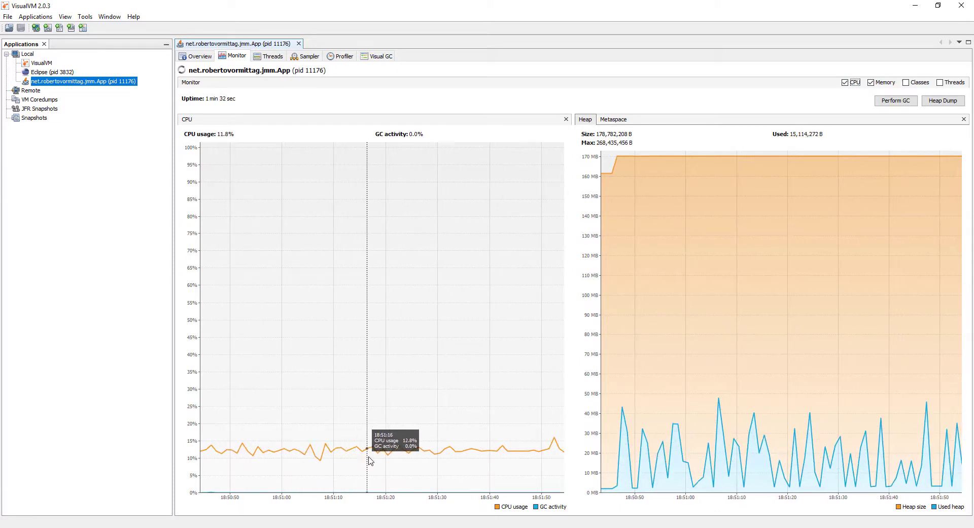
pyautogui.moveTo(452, 498)
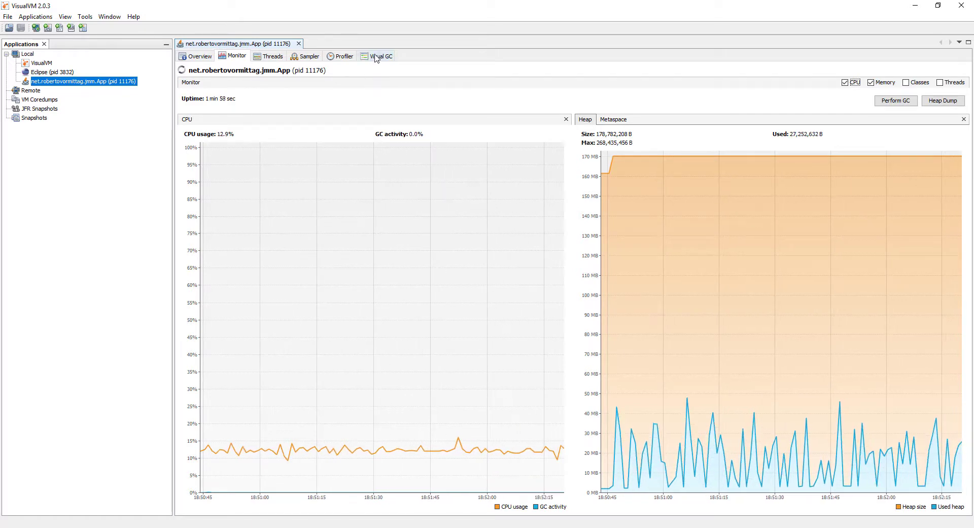
# - Show the Visual GC view with Eden collections climbing past 2000
pyautogui.click(380, 56)
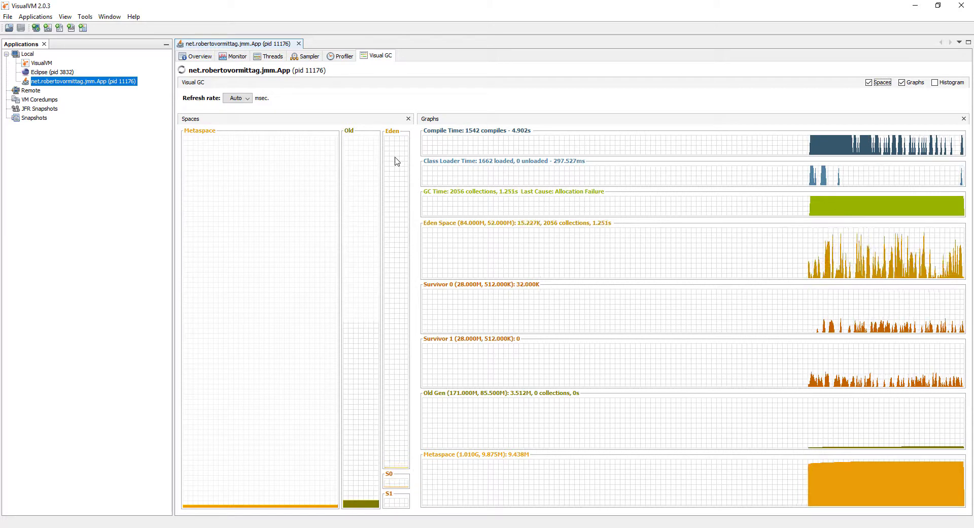
pyautogui.moveTo(409, 330)
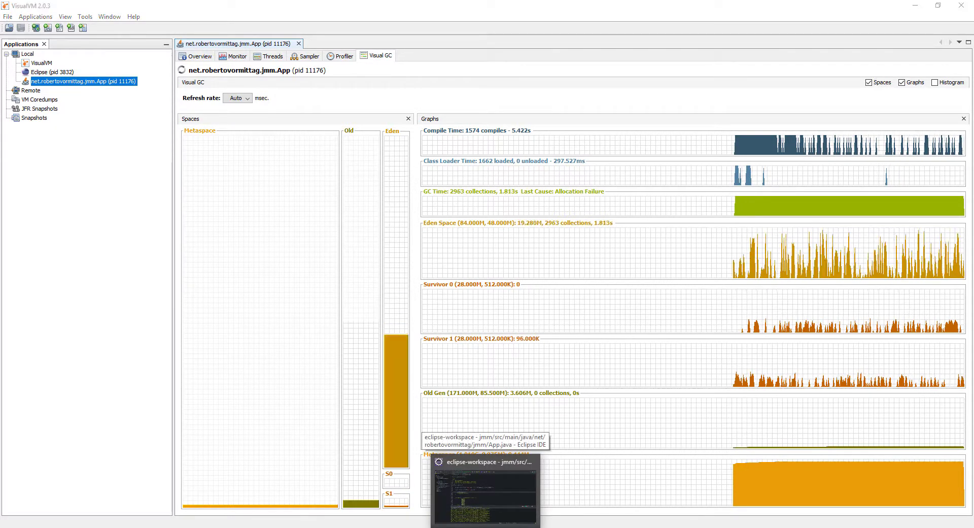
# - Clear the terminated App's console output and re-comment oneReferenceTest() with //
pyautogui.click(485, 489)
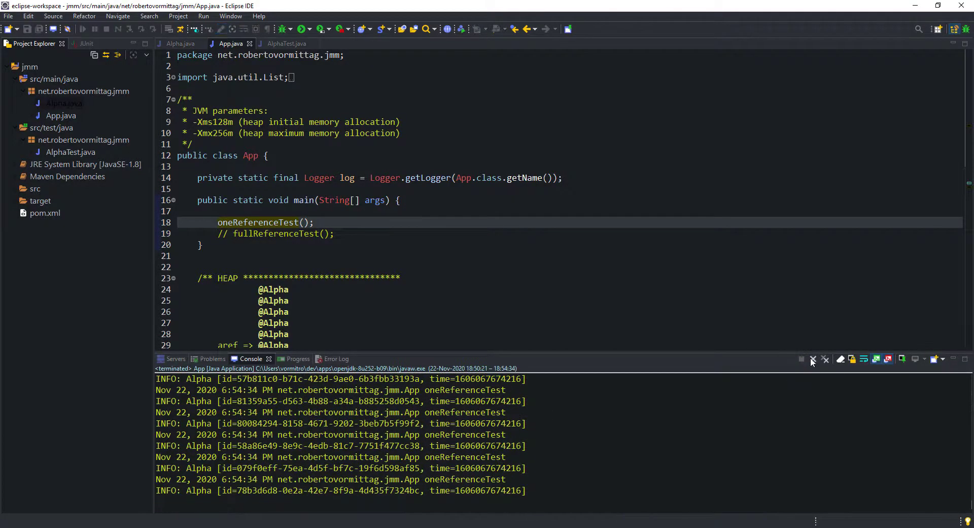
pyautogui.click(812, 359)
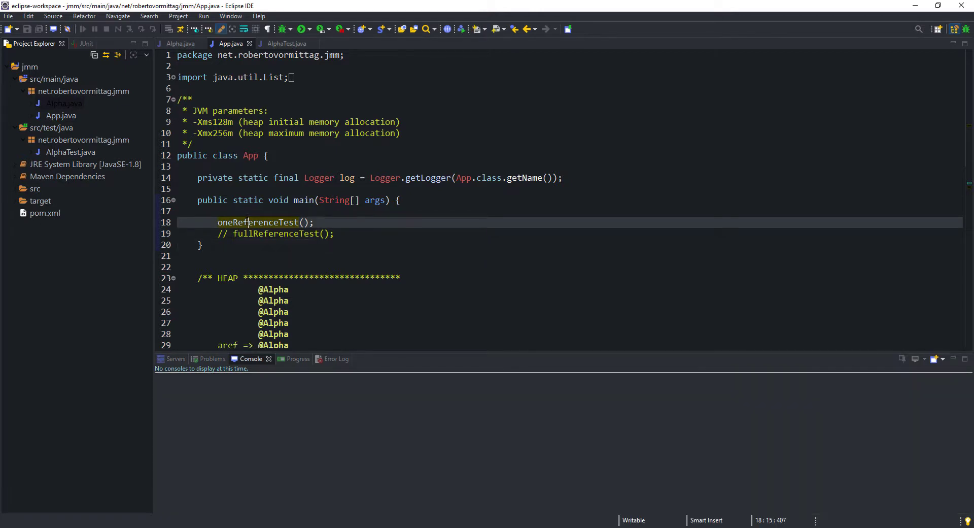
pyautogui.write('//')
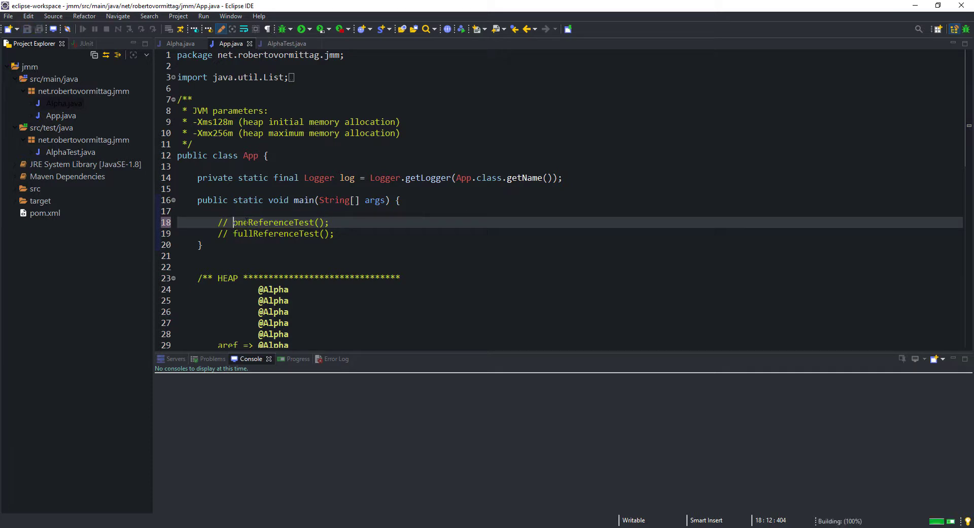
# - Correct the loop comment to 'every Alpha object has a valid reference' and review the Alpha list code
pyautogui.click(354, 234)
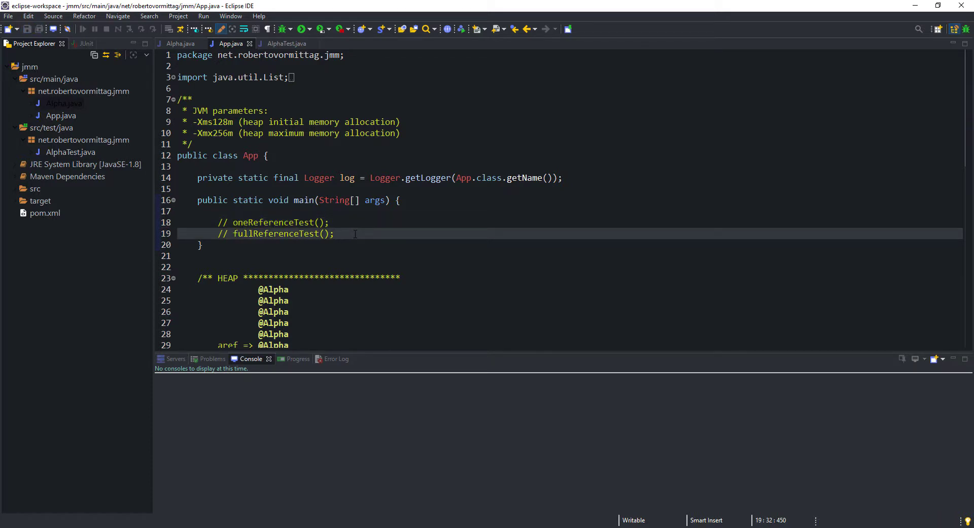
pyautogui.scroll(-3)
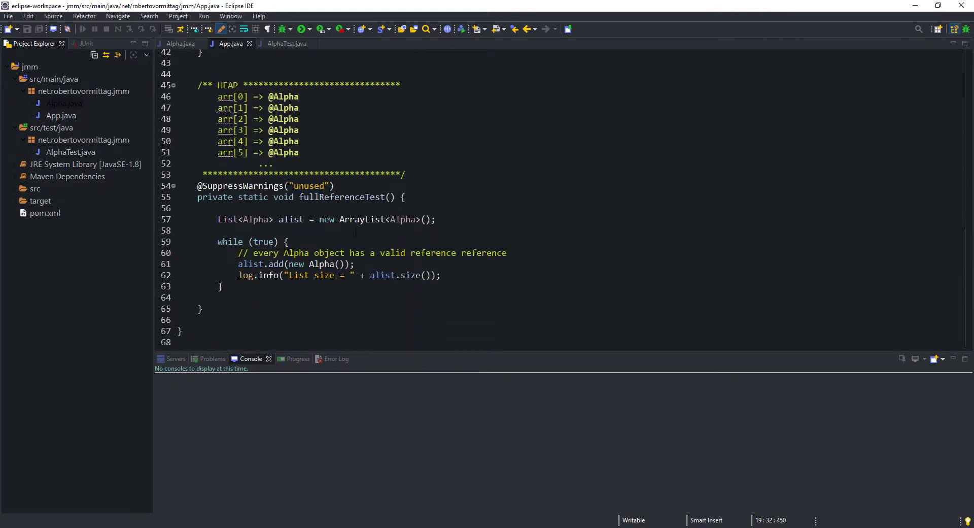
pyautogui.click(438, 219)
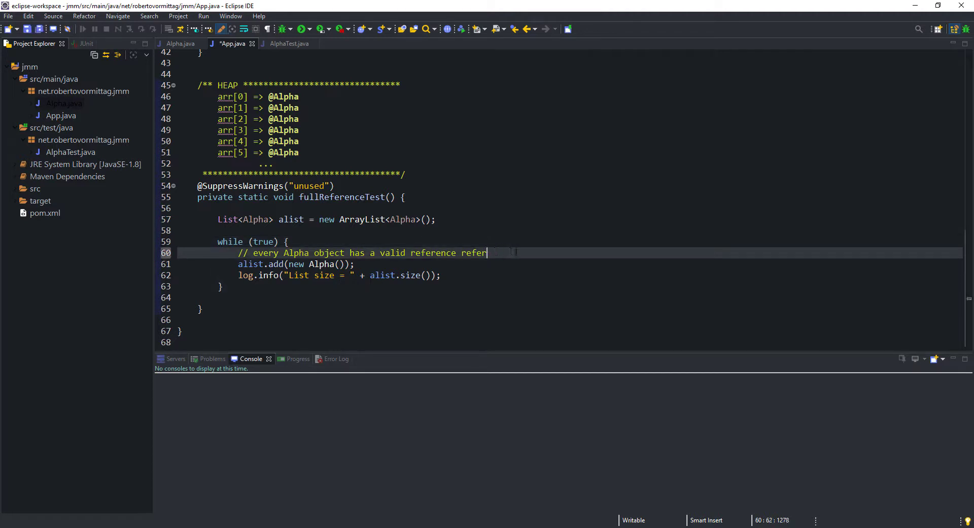
pyautogui.press('BackSpace')
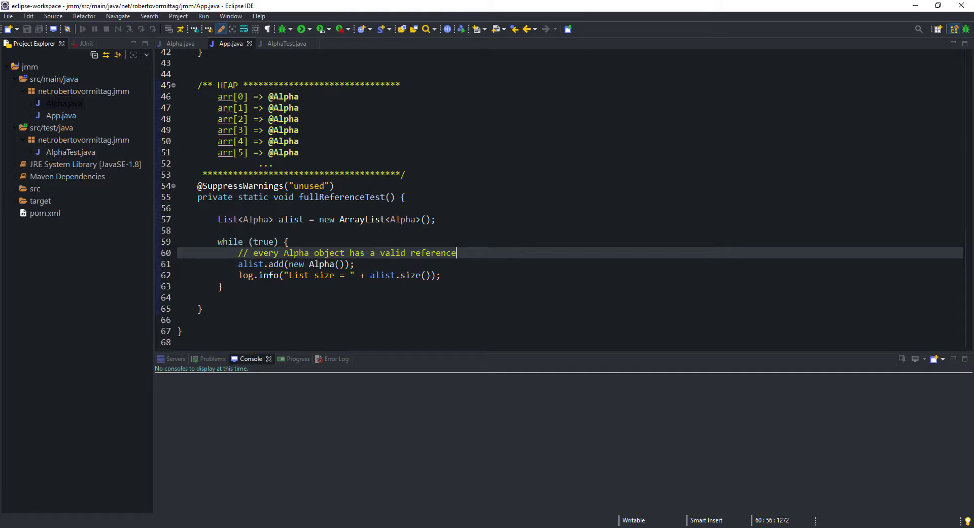
pyautogui.click(355, 263)
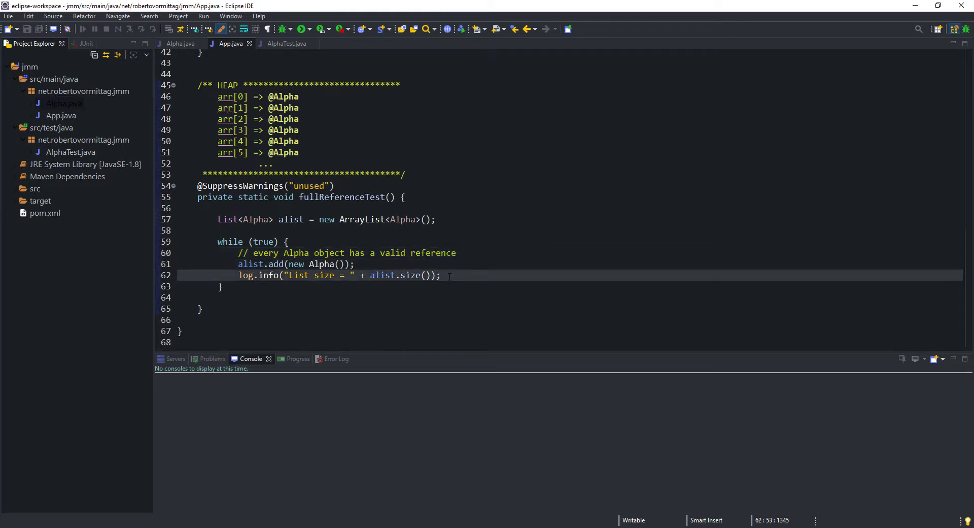
pyautogui.click(361, 152)
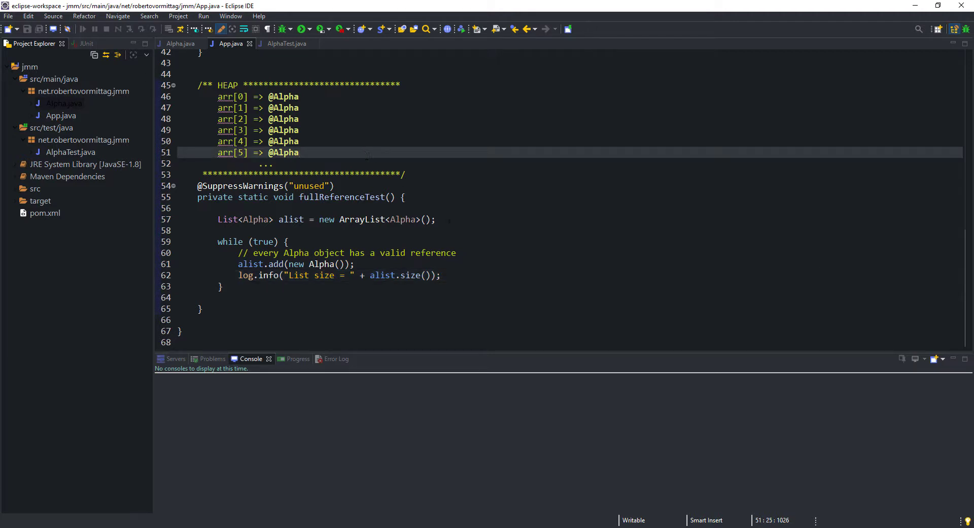
pyautogui.click(452, 219)
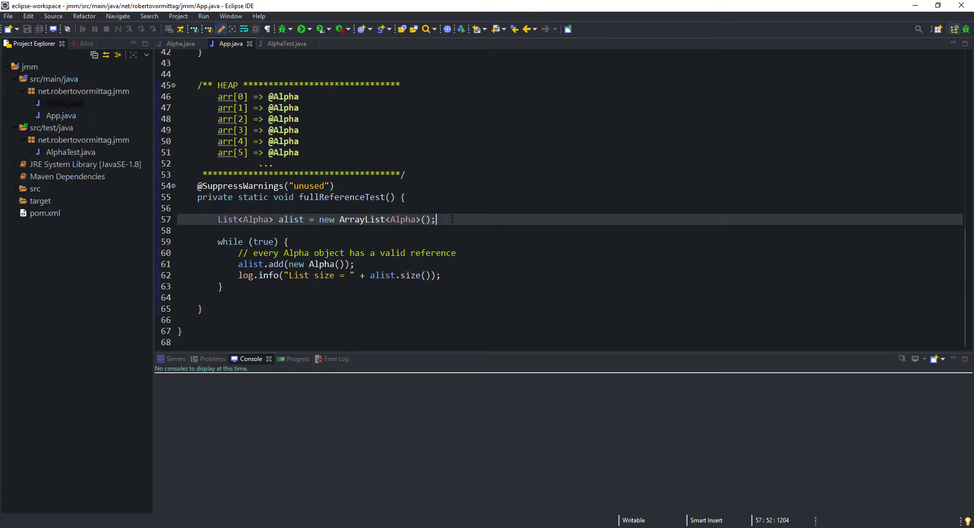
# - Uncomment fullReferenceTest(); in main, save App.java and run the application
pyautogui.click(288, 241)
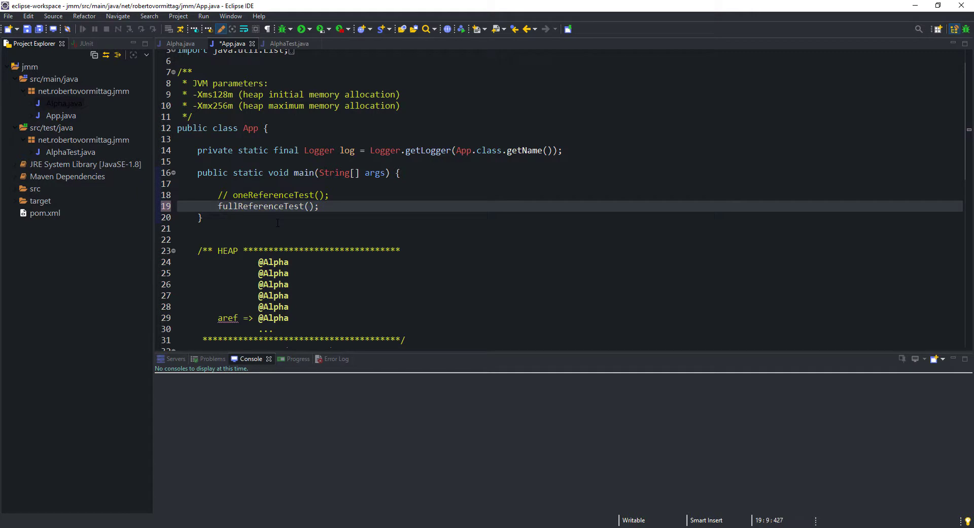
pyautogui.press('ctrl+s')
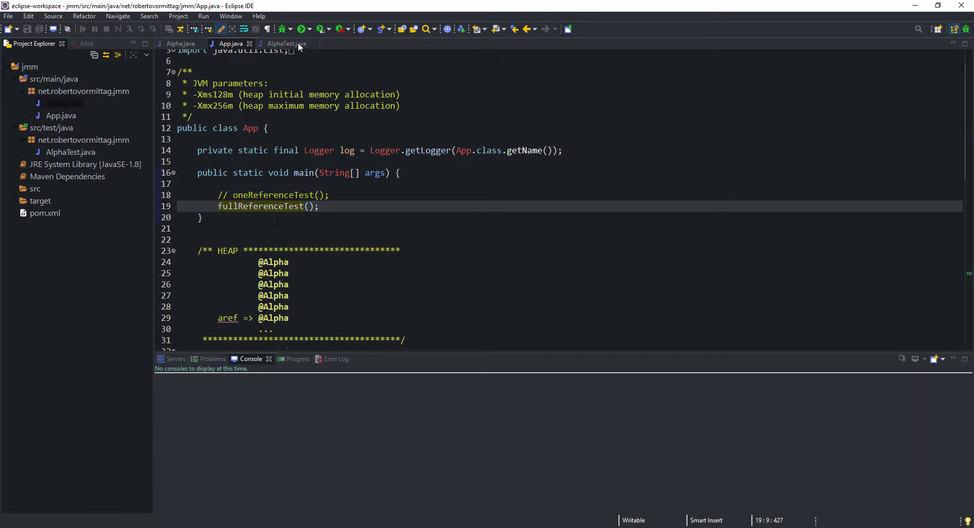
pyautogui.click(303, 30)
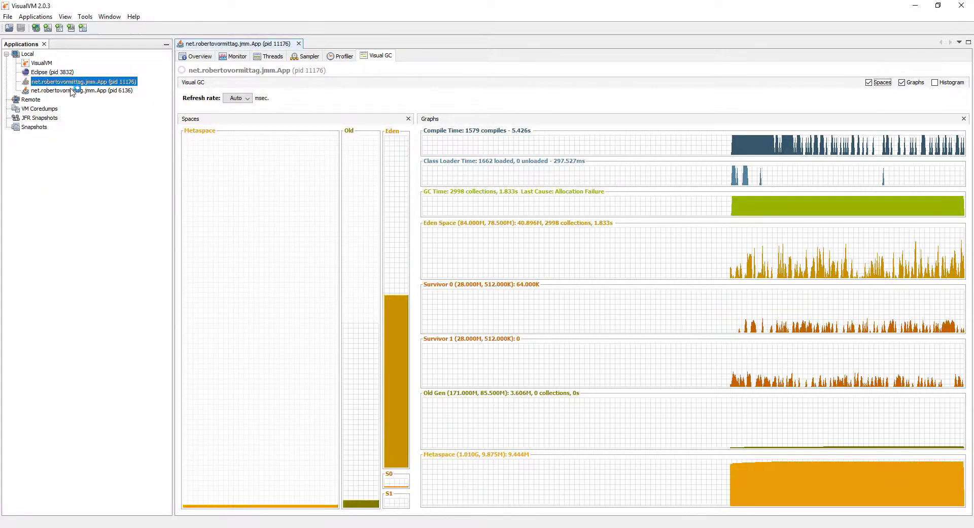
# - Show the Visual GC view for App pid 6136 with old generation usage climbing
pyautogui.doubleClick(68, 91)
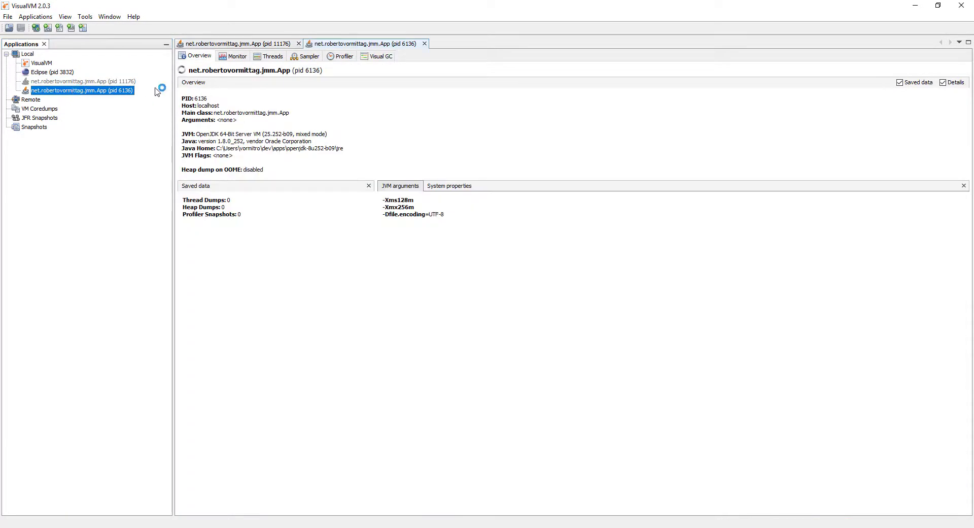
pyautogui.click(380, 56)
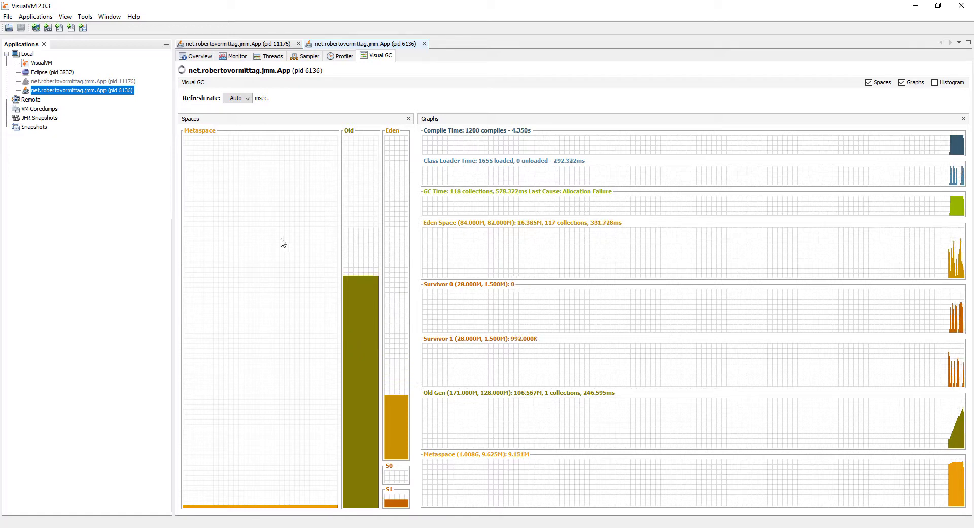
# - Reduce the Monitor charts to CPU and heap and watch used heap climb toward 256 MB
pyautogui.click(236, 56)
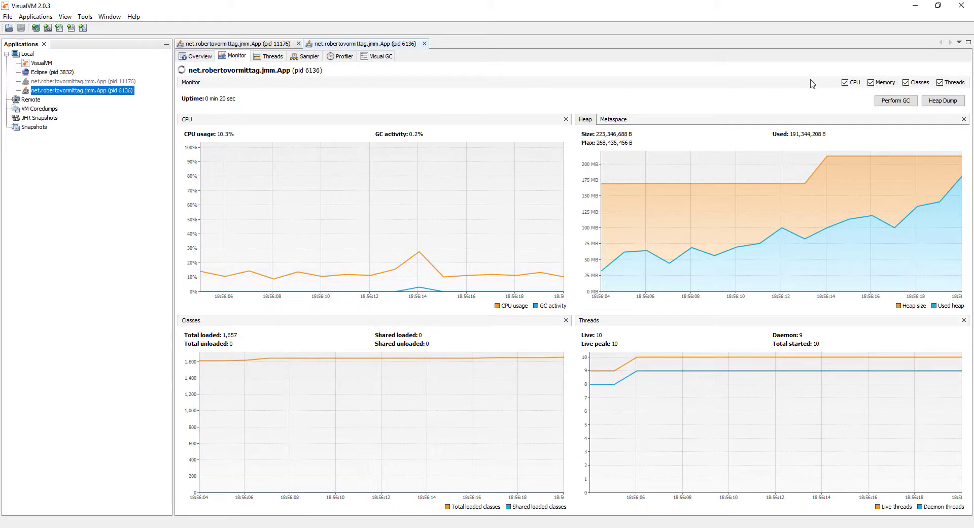
pyautogui.click(906, 83)
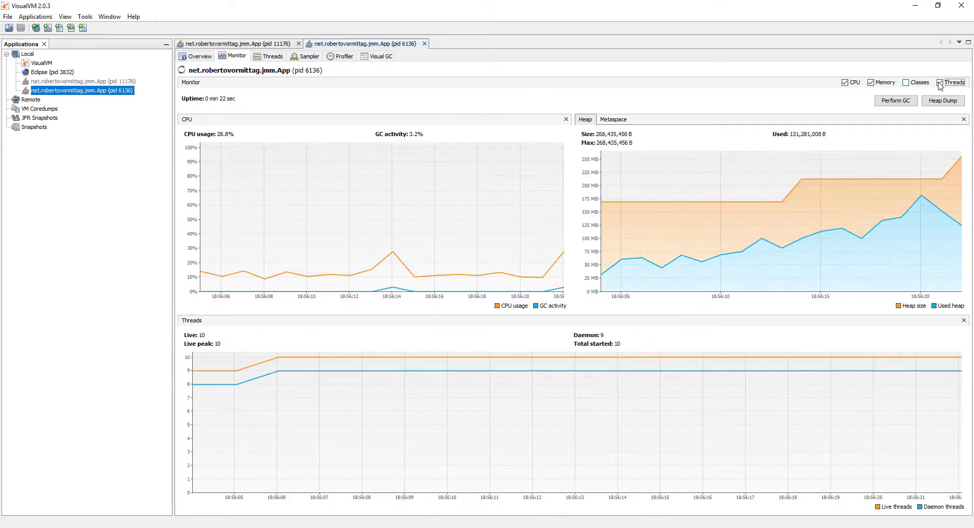
pyautogui.click(941, 82)
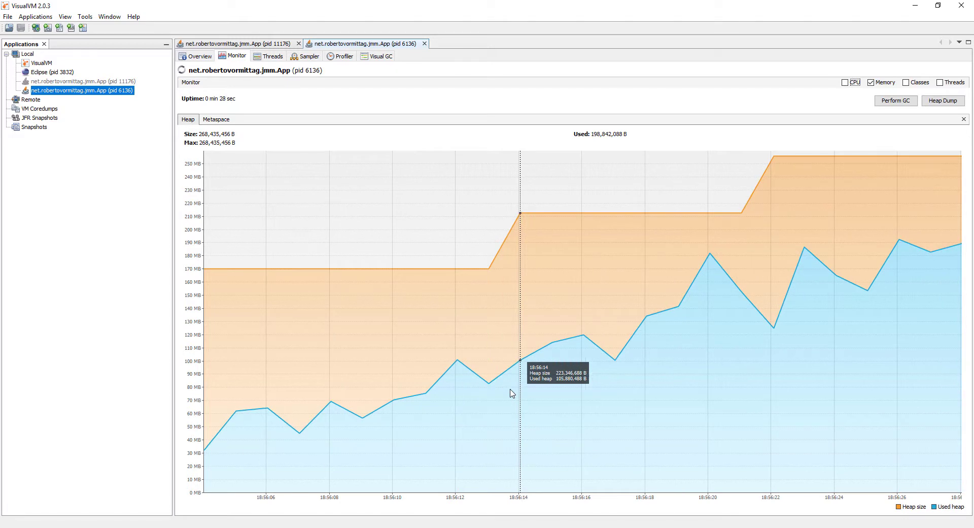
pyautogui.moveTo(583, 387)
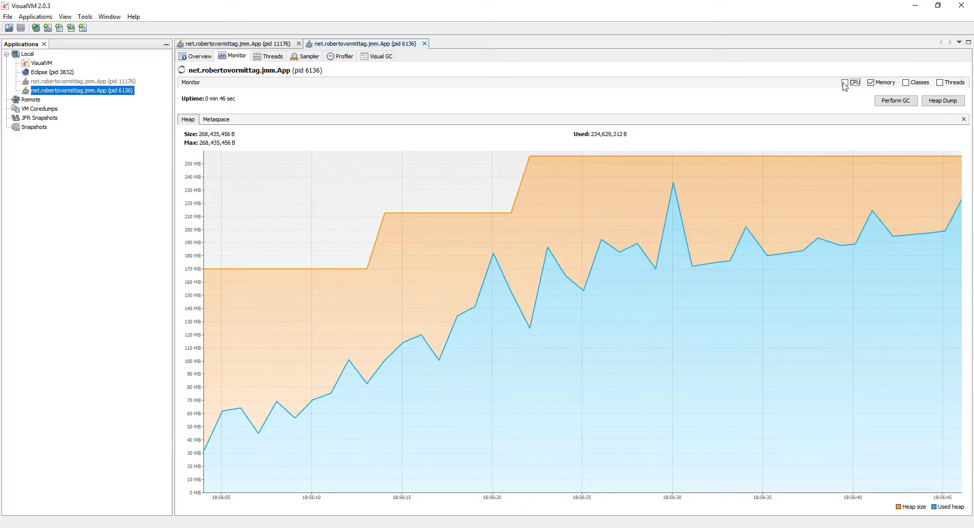
pyautogui.click(845, 82)
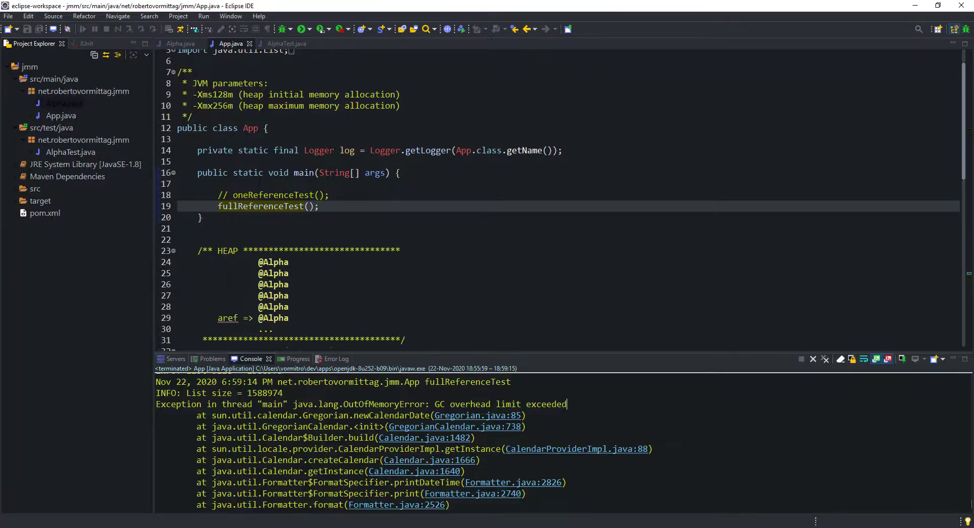
# - Switch to the Alpha.java source after the OutOfMemoryError appears in the console
pyautogui.click(181, 44)
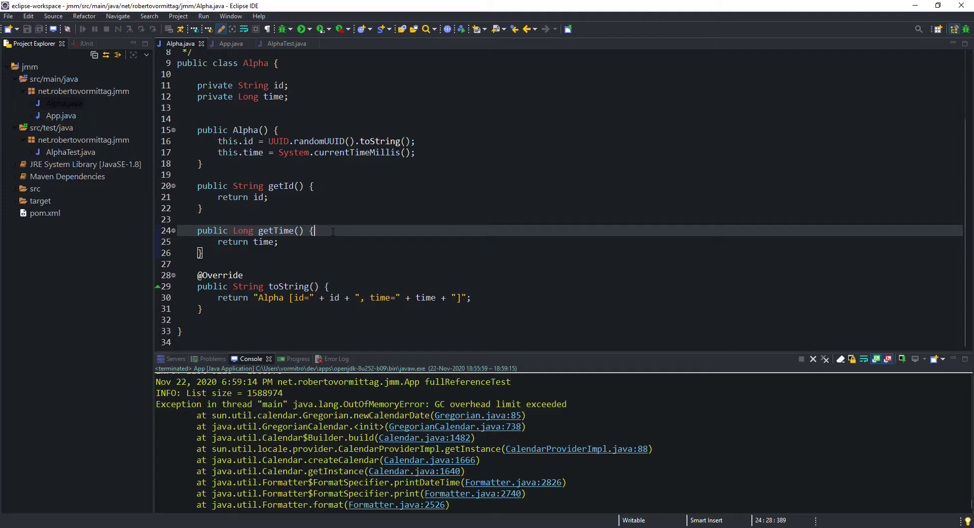
pyautogui.moveTo(503, 486)
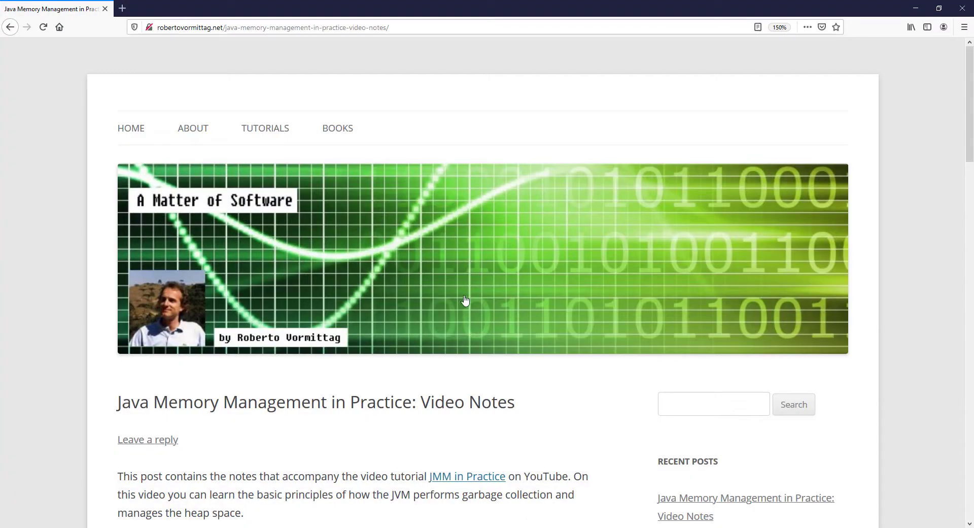
pyautogui.scroll(-3)
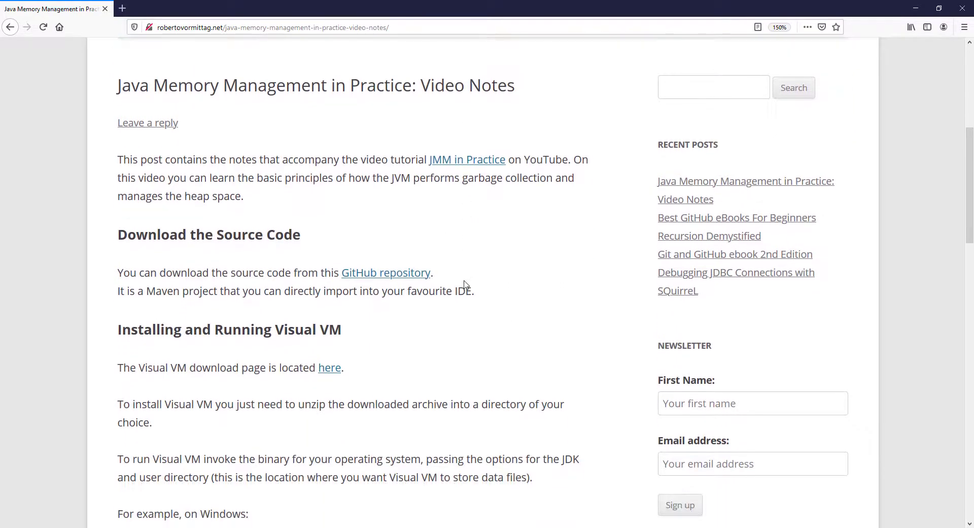
pyautogui.scroll(-3)
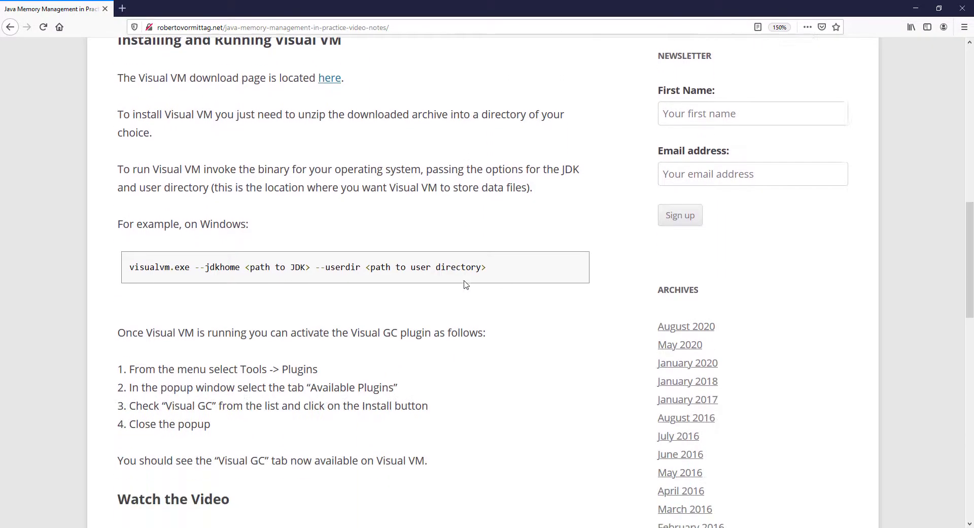
pyautogui.scroll(-3)
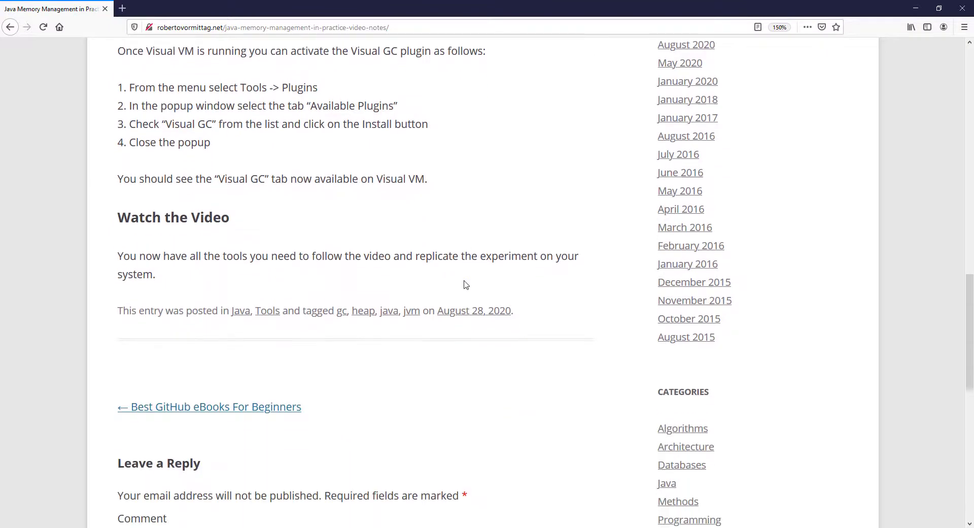
pyautogui.scroll(3)
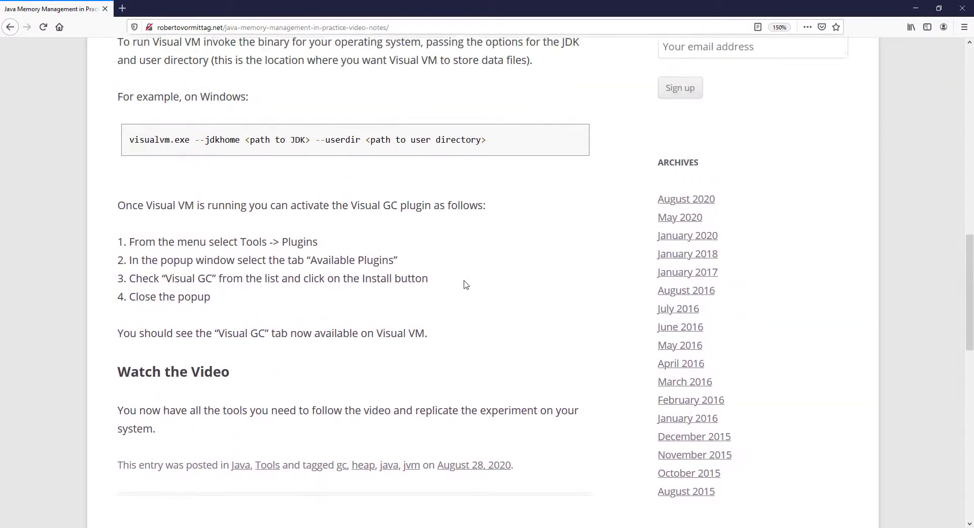
pyautogui.scroll(3)
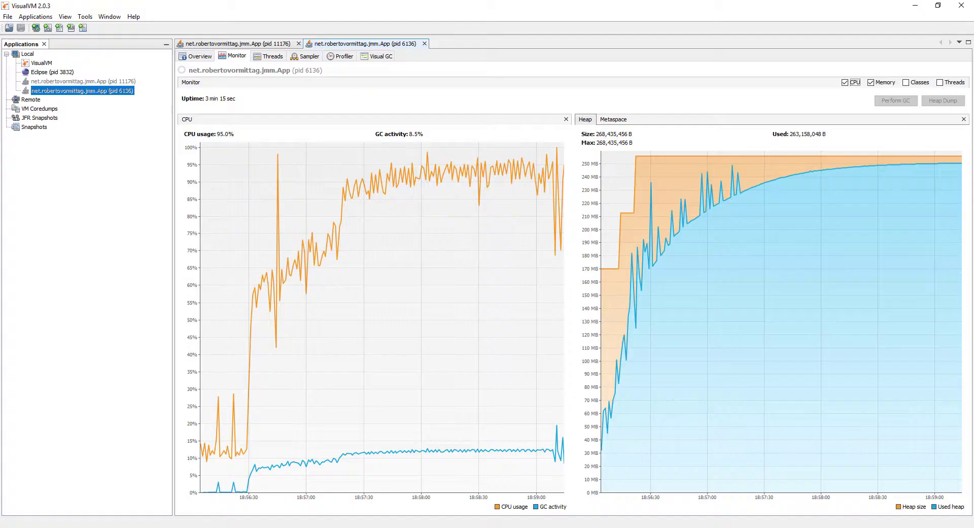
pyautogui.moveTo(316, 371)
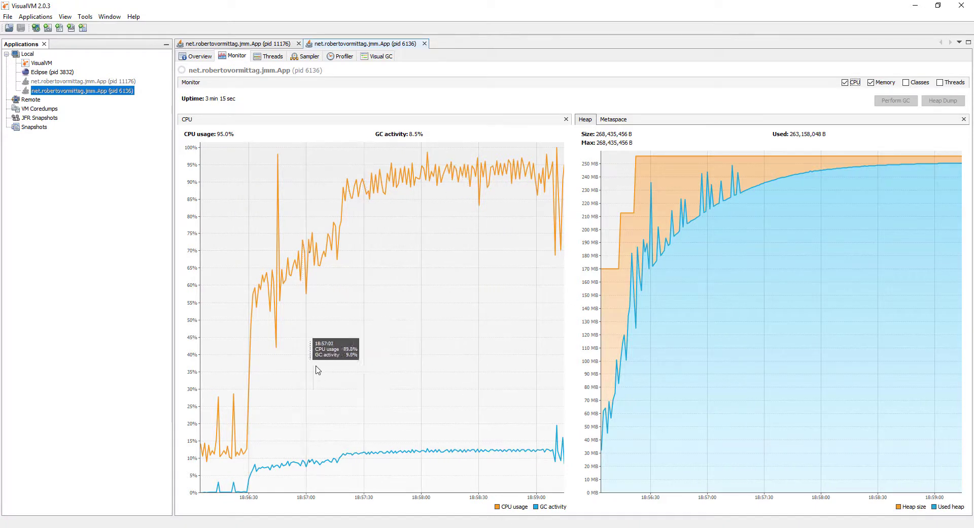
pyautogui.moveTo(390, 371)
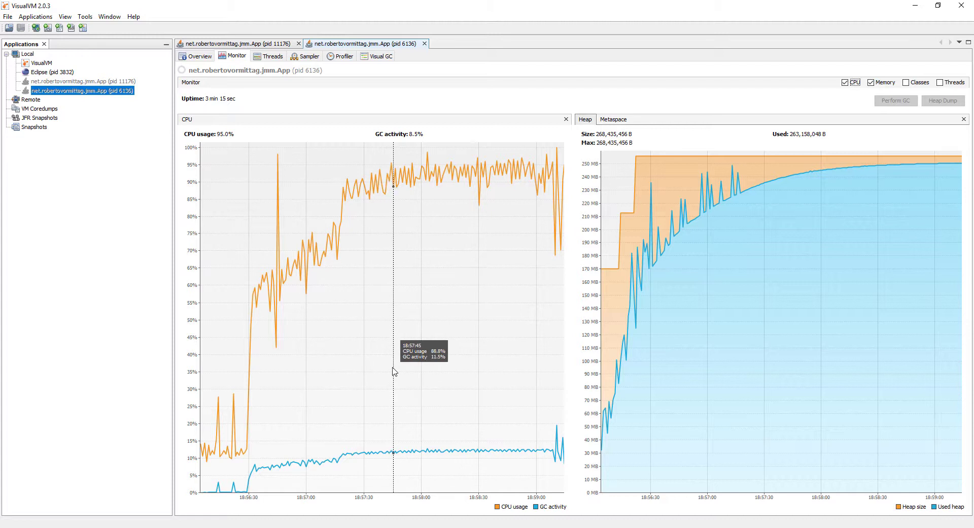
pyautogui.moveTo(400, 372)
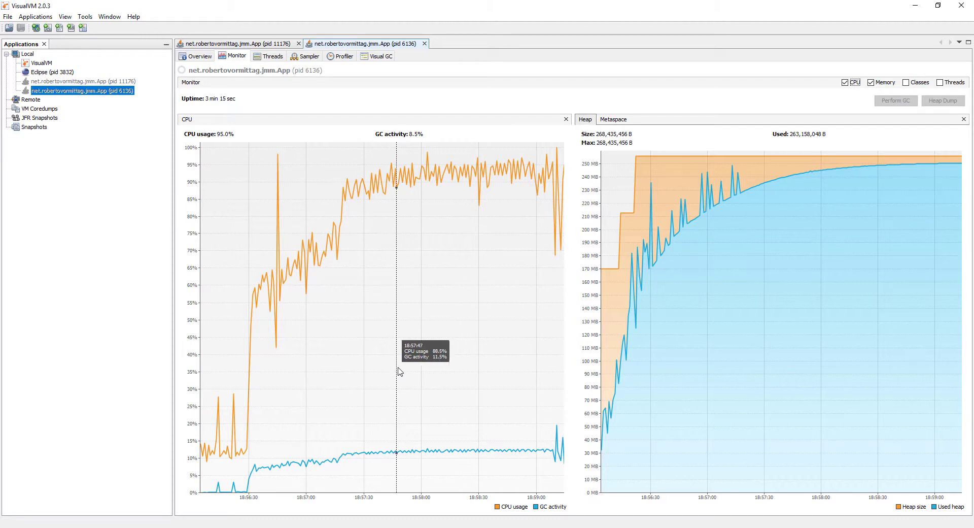
pyautogui.moveTo(400, 371)
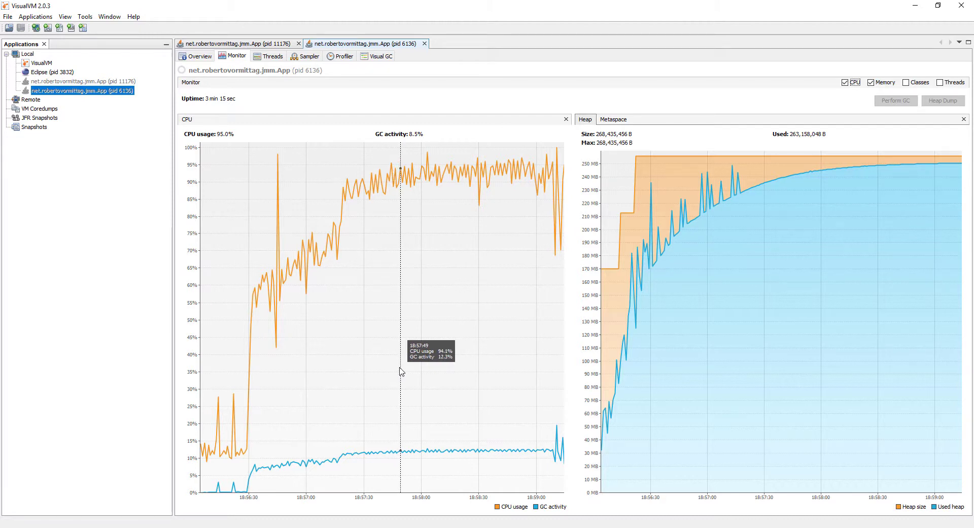